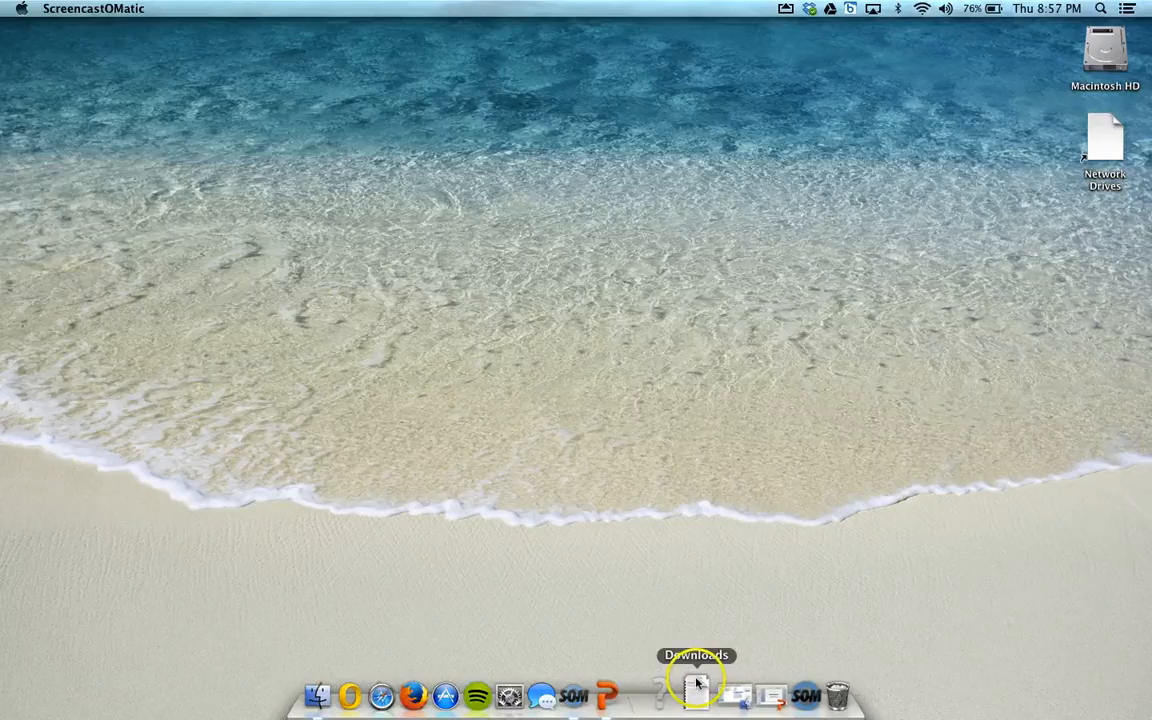
pyautogui.moveTo(658, 645)
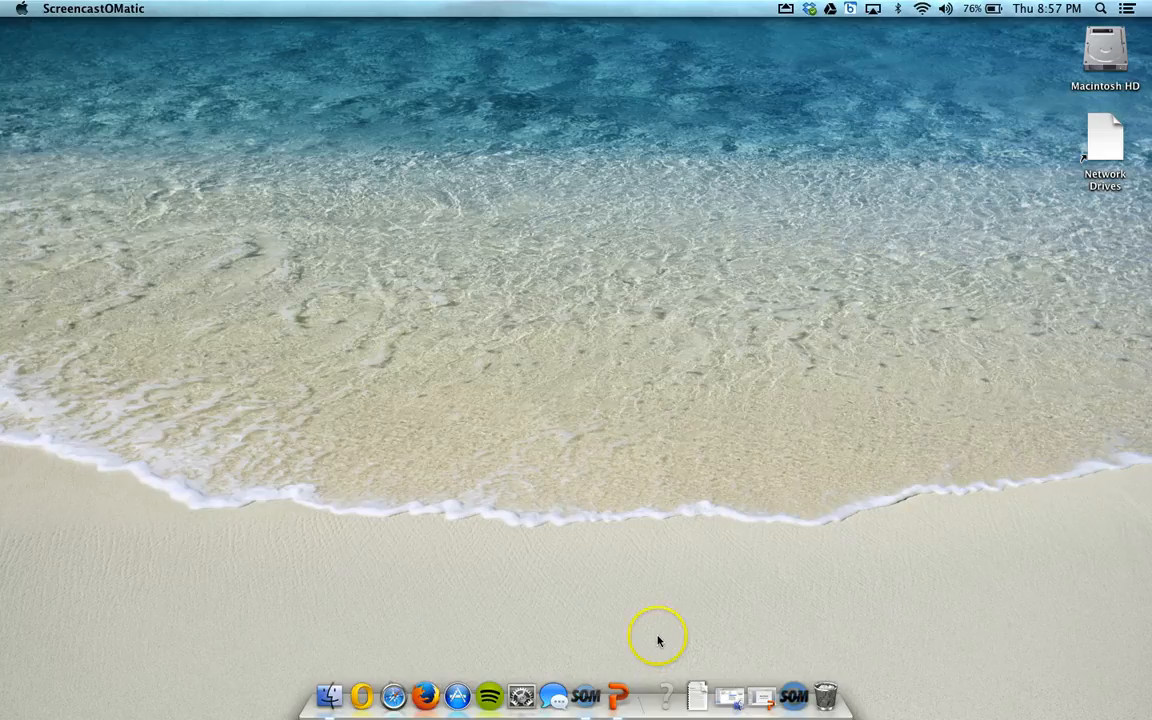
pyautogui.moveTo(697, 693)
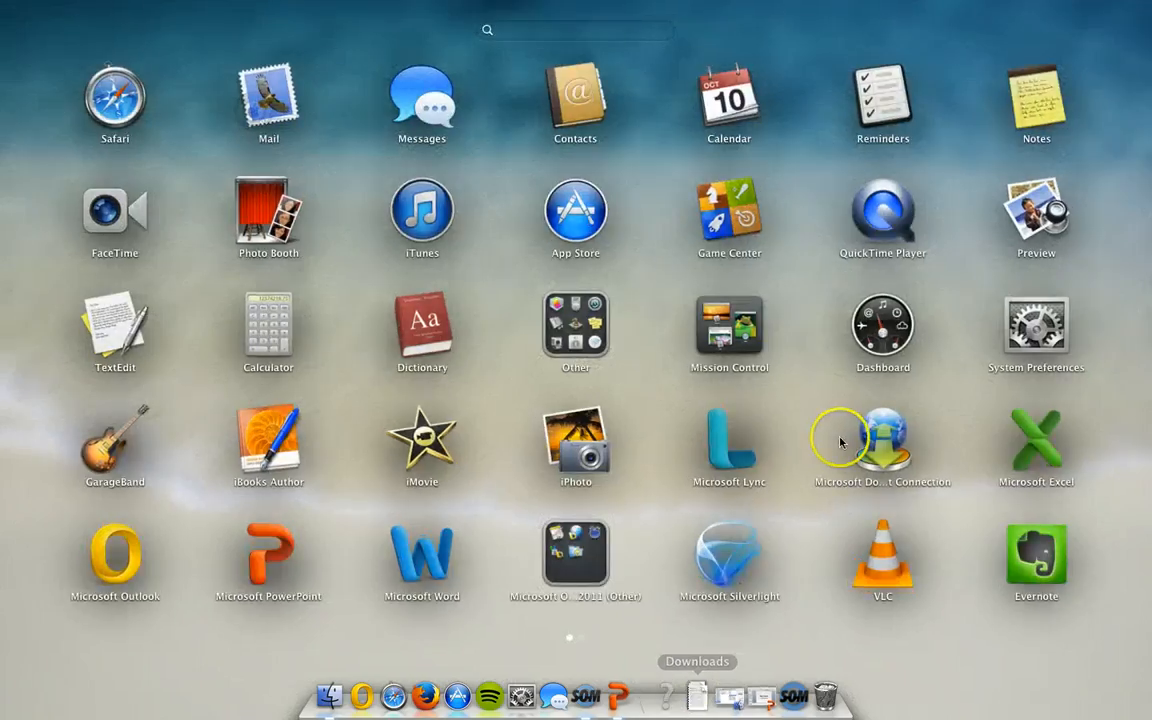
pyautogui.moveTo(883, 210)
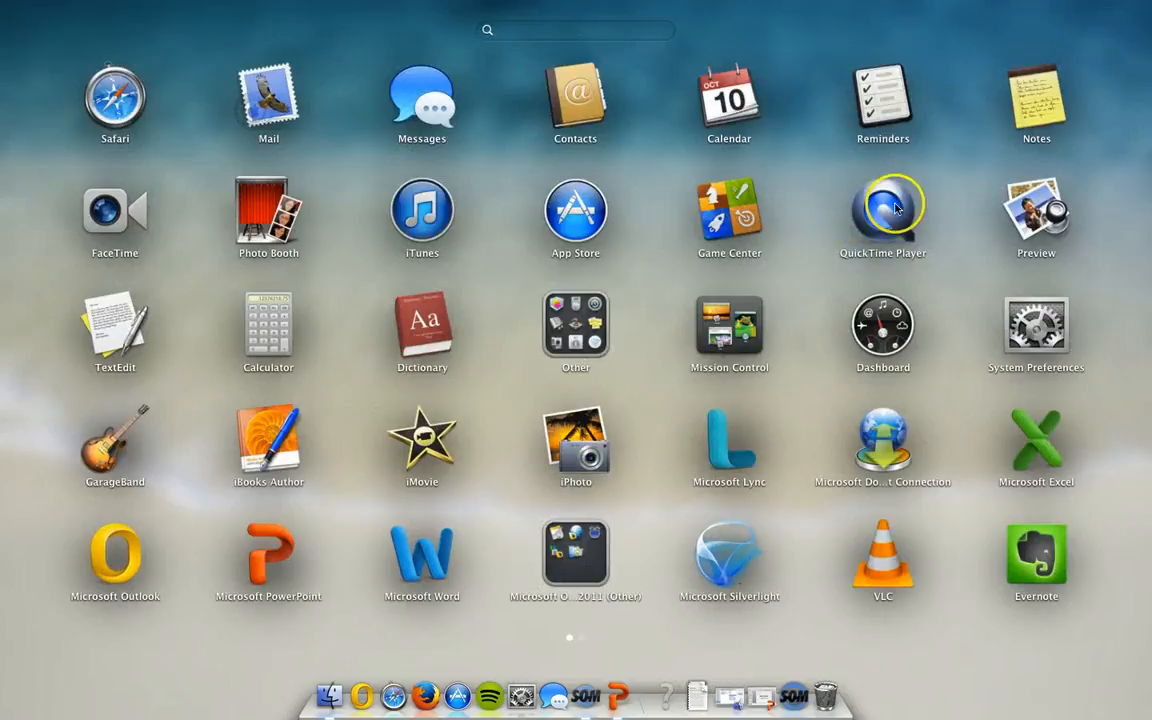
pyautogui.moveTo(865, 190)
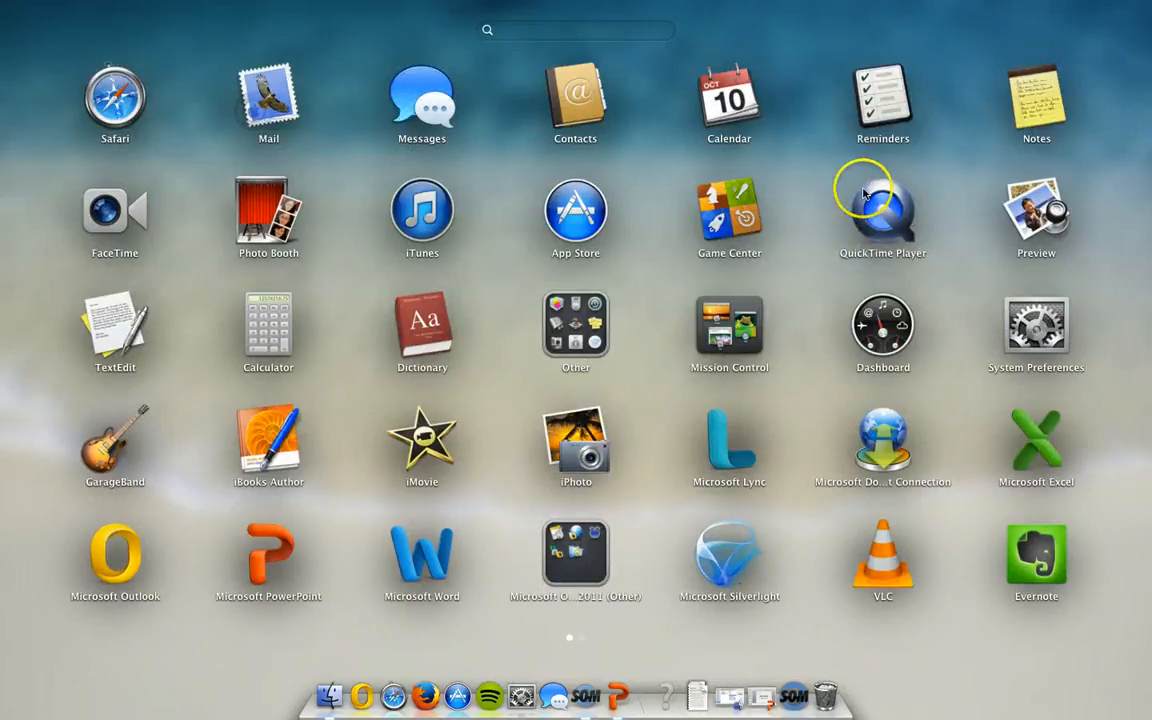
pyautogui.moveTo(900, 227)
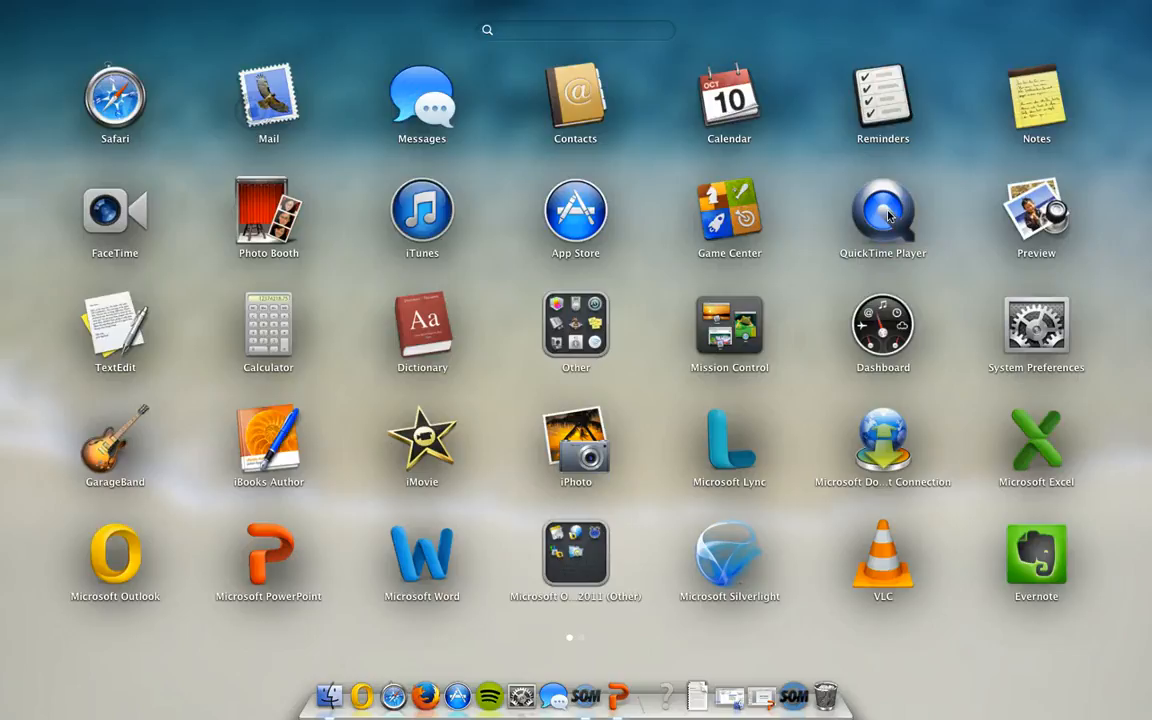
# Launch QuickTime Player and start a new screen recording from the File menu.
pyautogui.click(882, 210)
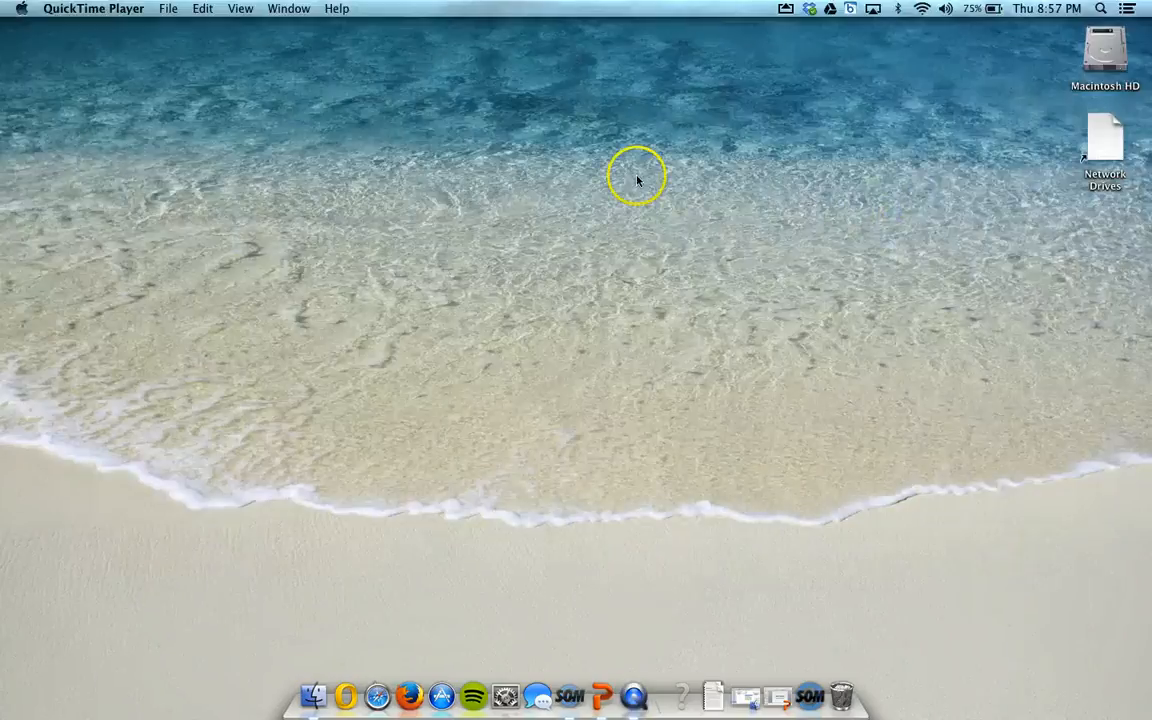
pyautogui.moveTo(142, 12)
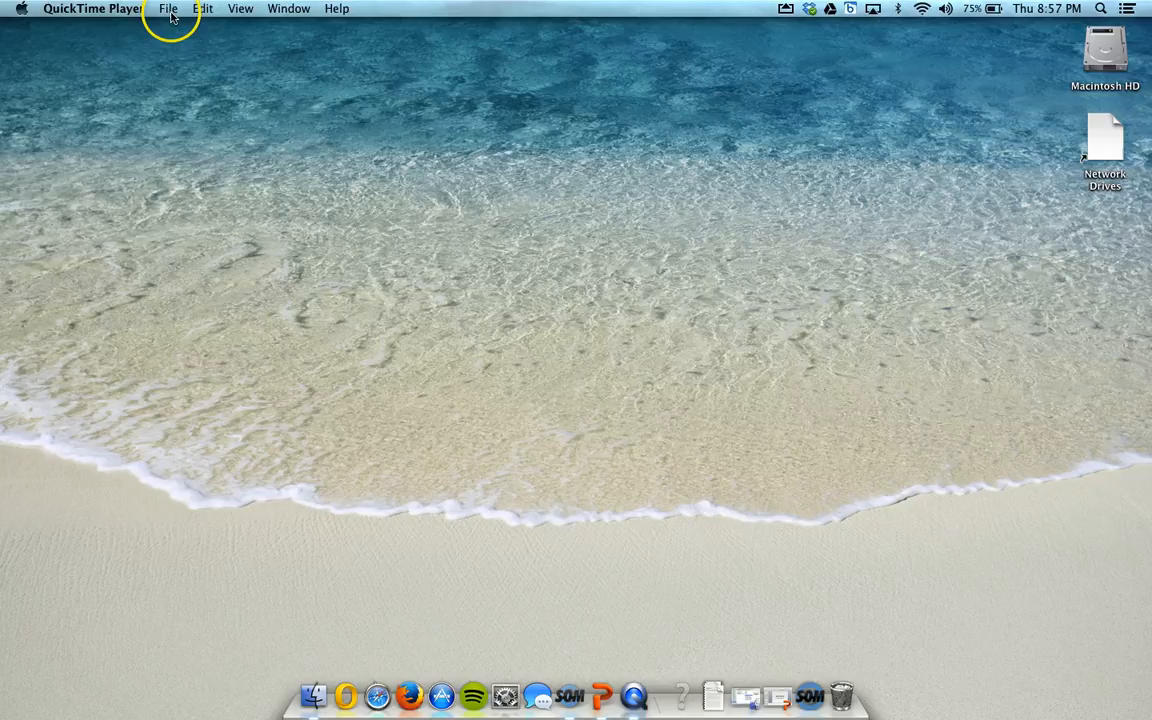
pyautogui.click(168, 8)
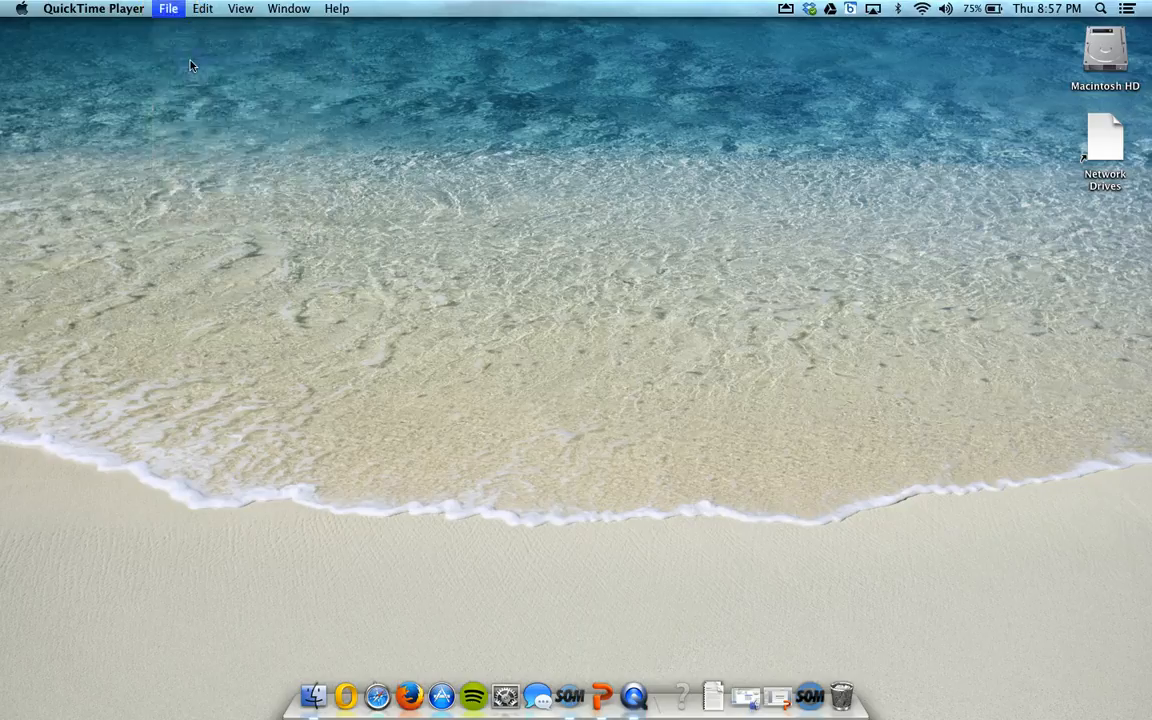
pyautogui.click(168, 8)
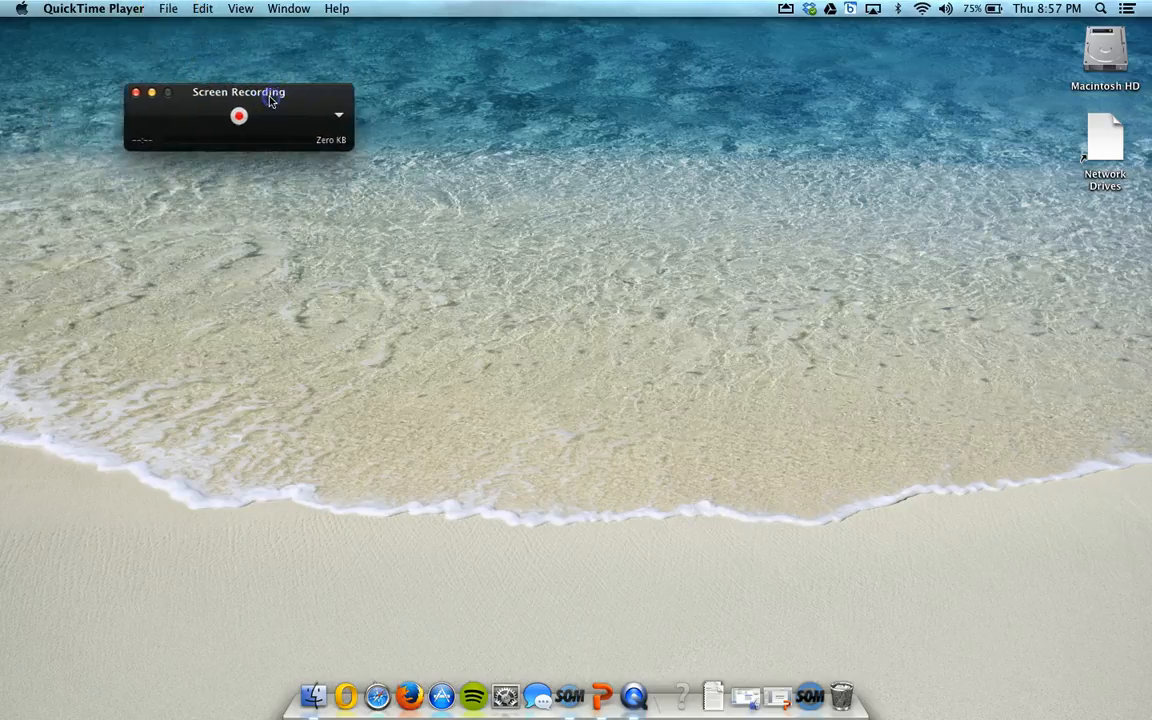
# Move the recording window slightly and set it to Float on Top.
pyautogui.moveTo(268, 98); pyautogui.dragTo(238, 105)
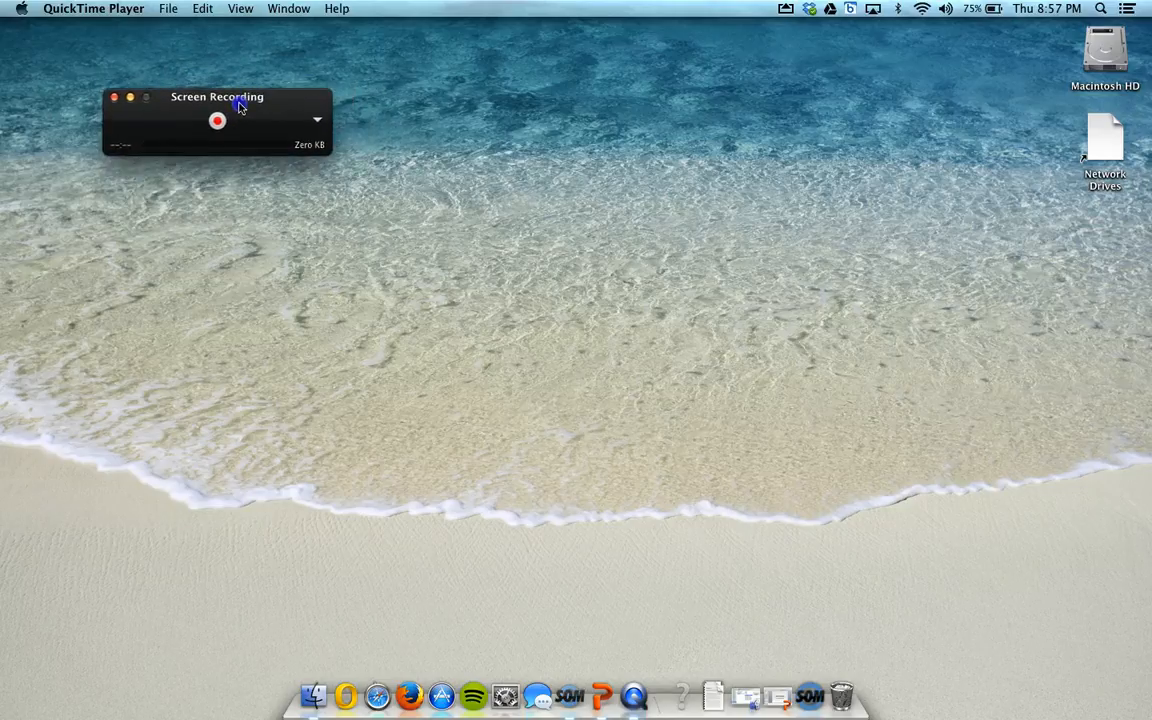
pyautogui.moveTo(240, 10)
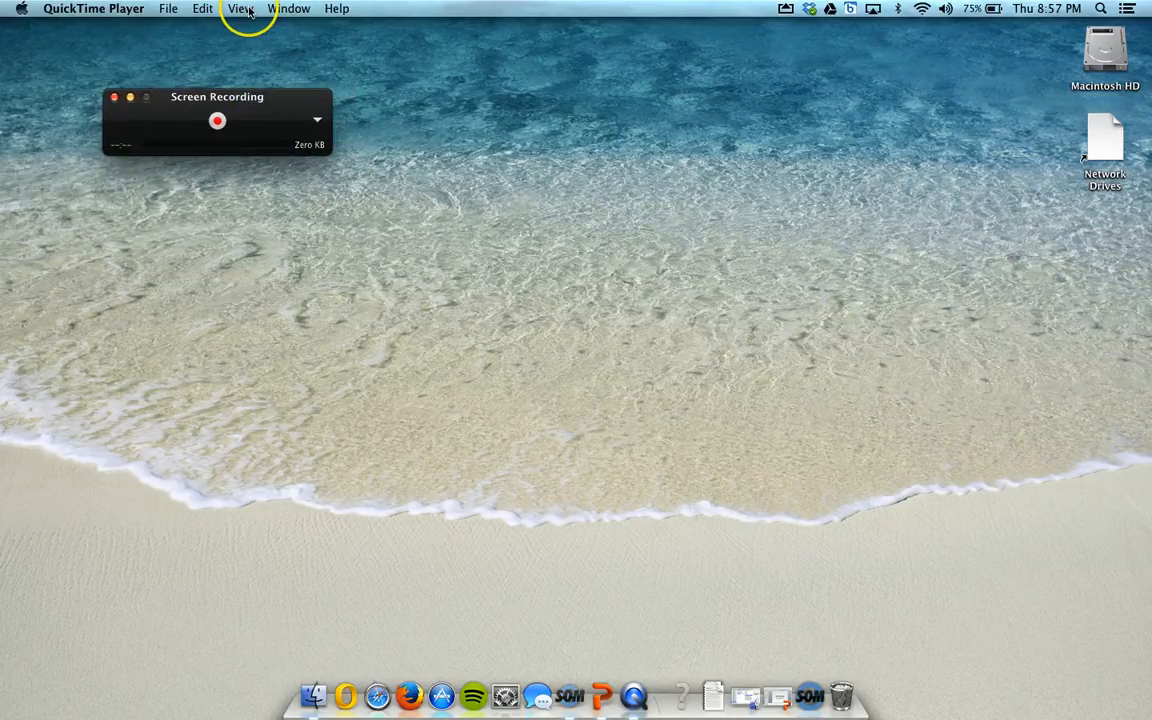
pyautogui.click(240, 8)
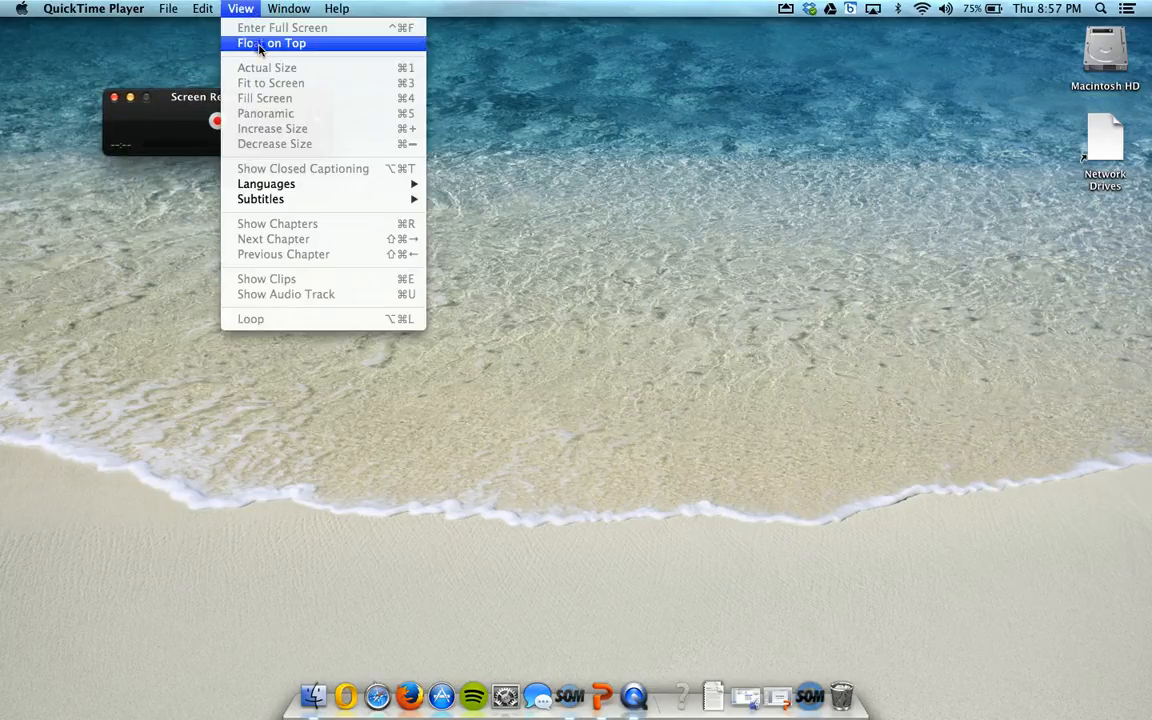
pyautogui.click(274, 42)
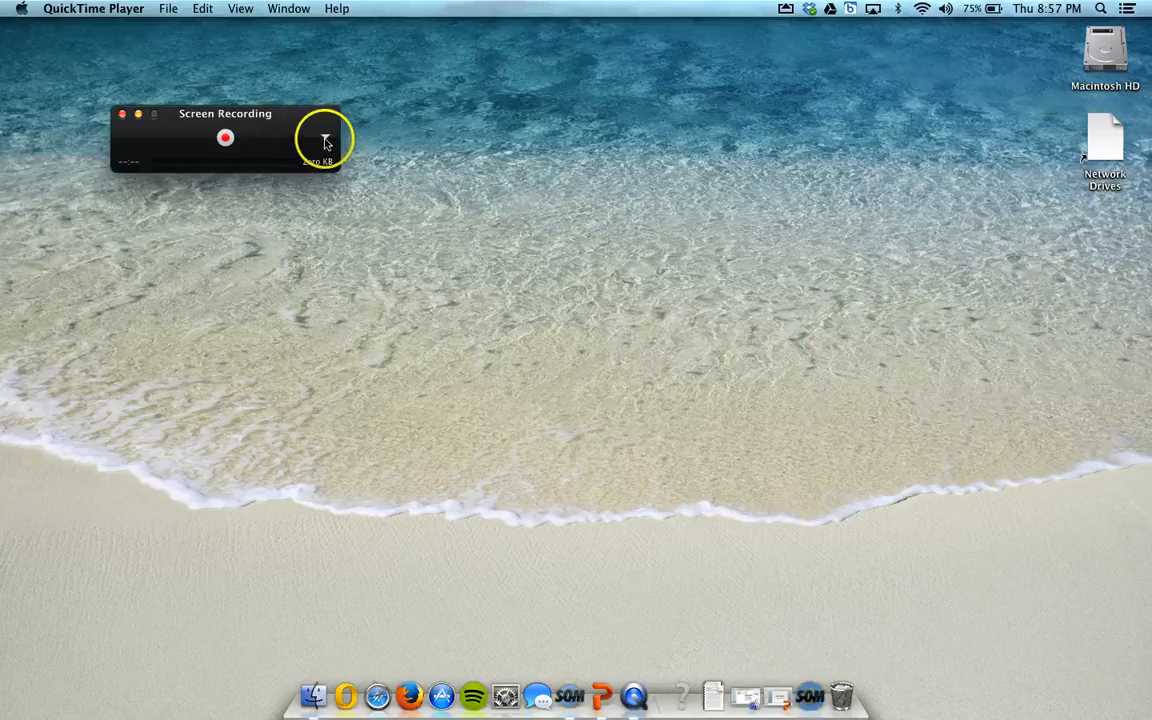
# Choose Built-in Microphone: Internal microphone and toggle Show Mouse Clicks in Recording.
pyautogui.click(326, 138)
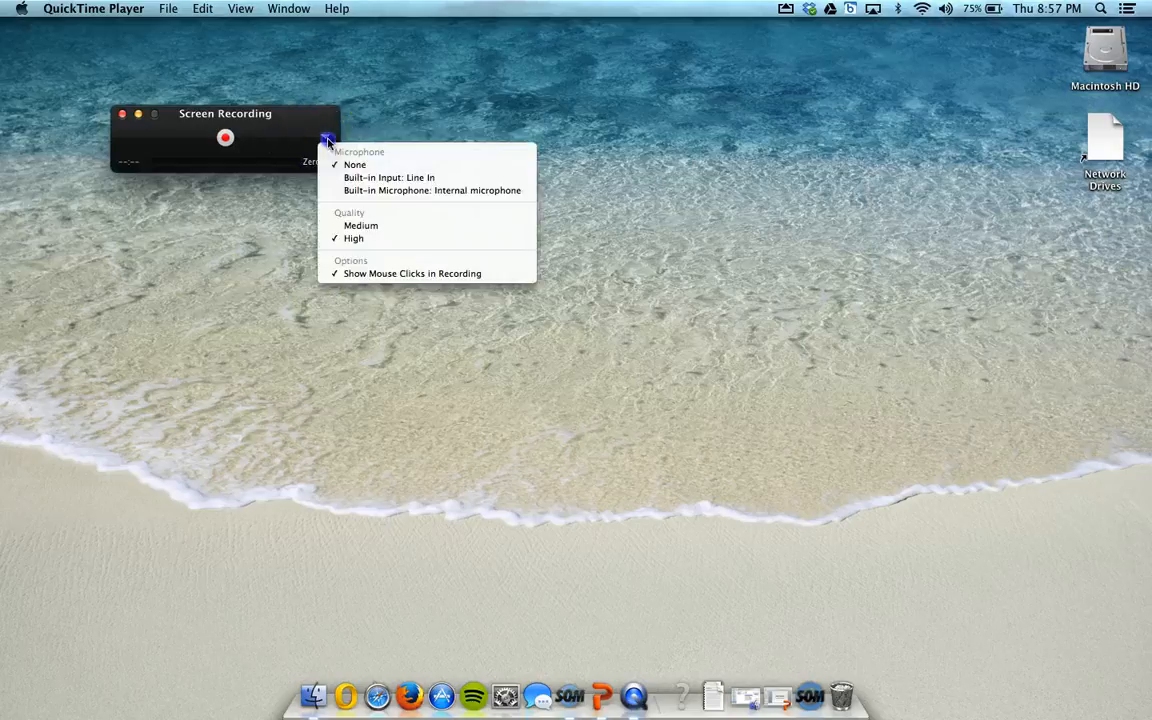
pyautogui.moveTo(432, 190)
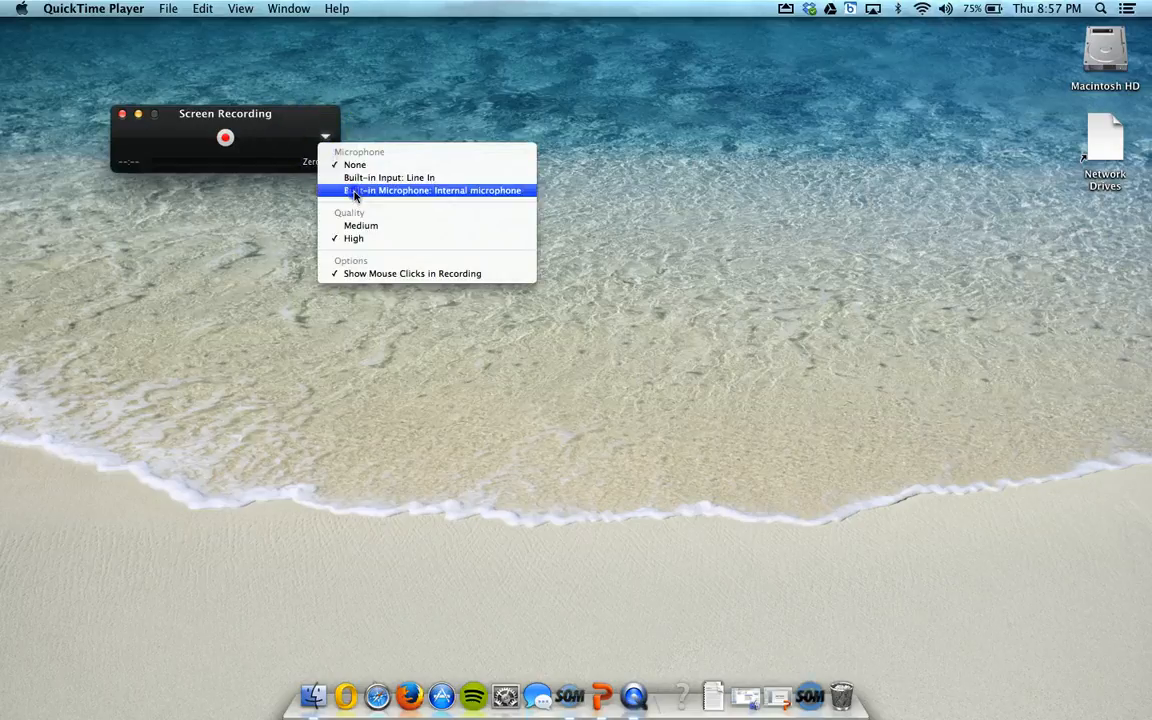
pyautogui.moveTo(390, 177)
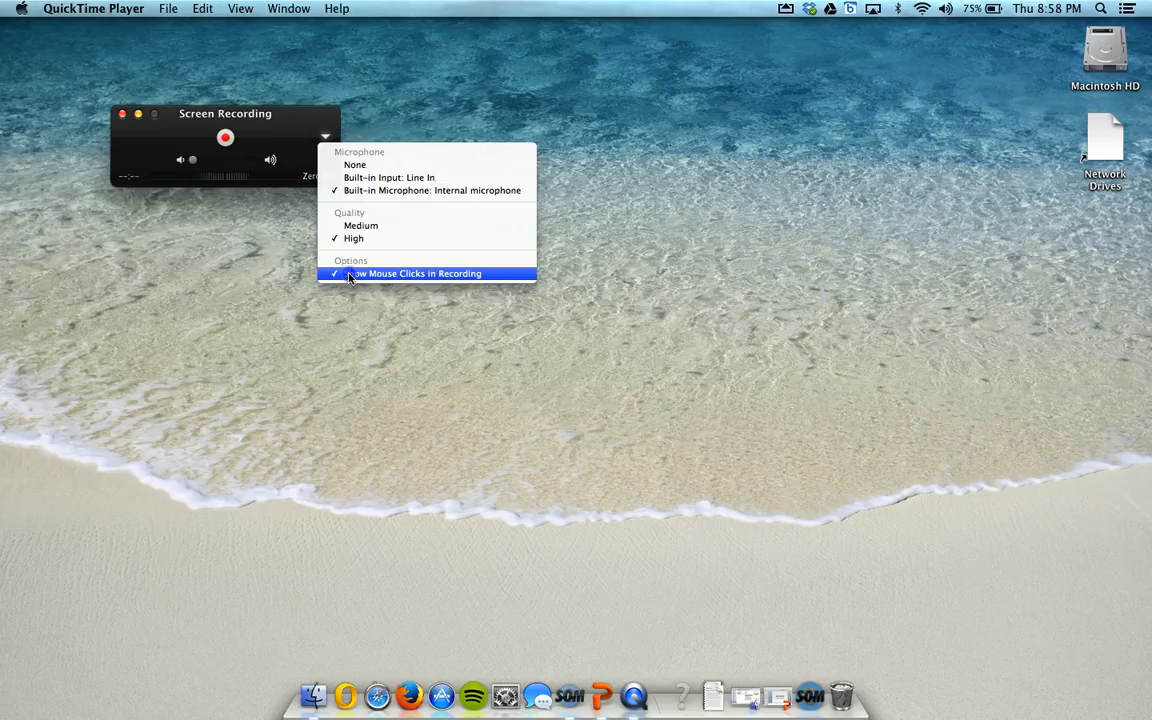
pyautogui.click(416, 273)
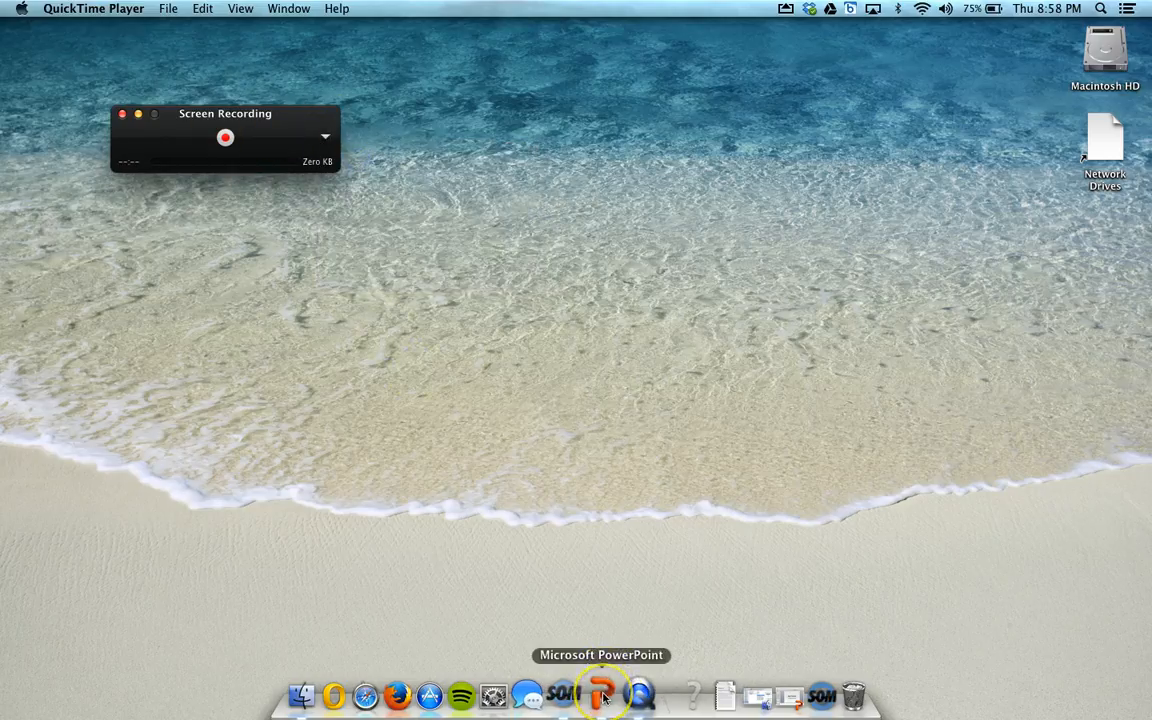
# End the PowerPoint slide show and select the Water Potential title slide thumbnail.
pyautogui.click(601, 694)
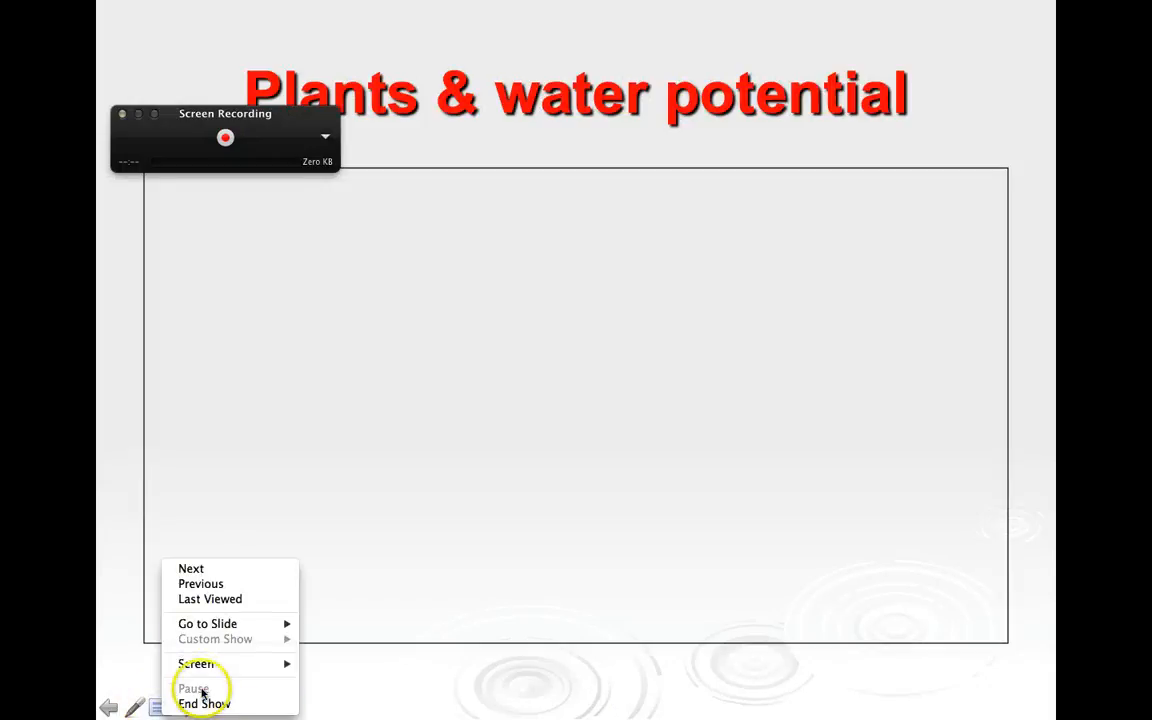
pyautogui.click(203, 703)
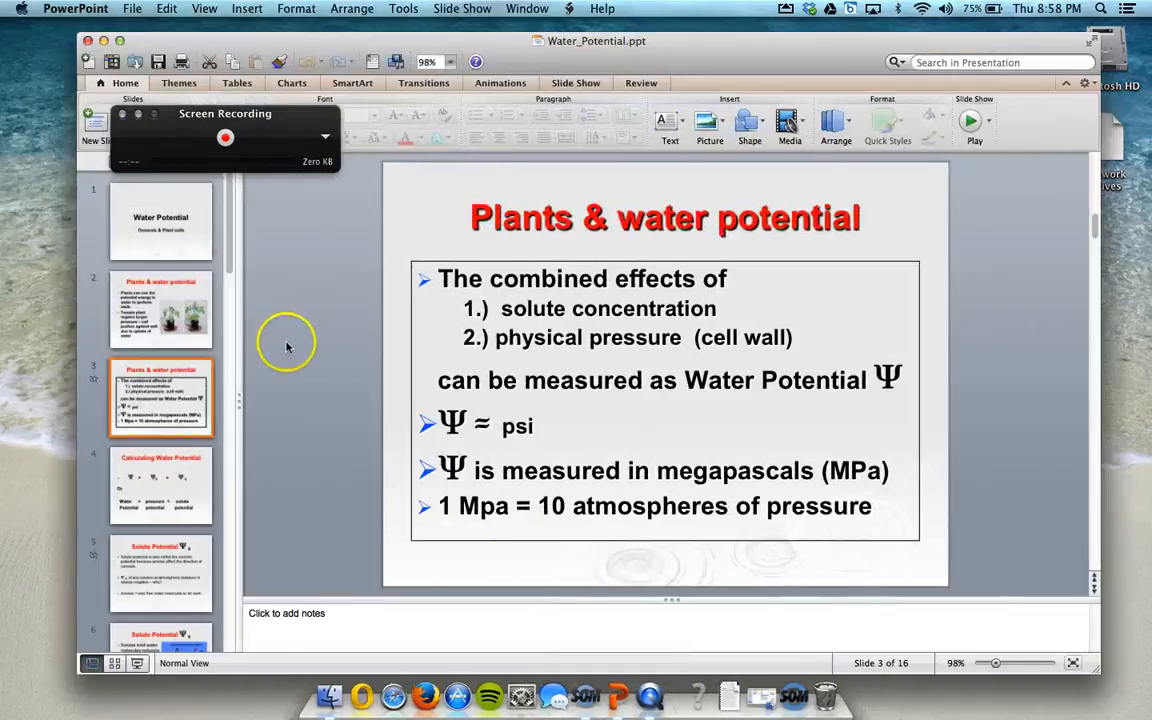
pyautogui.scroll(-3)
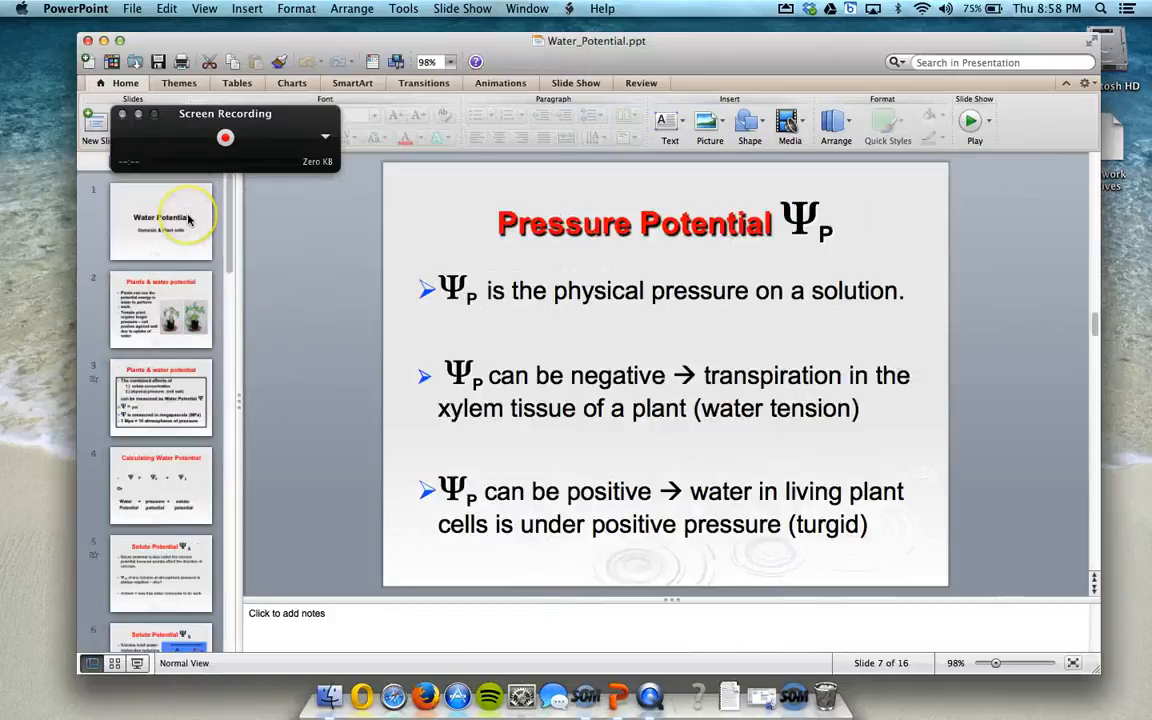
pyautogui.click(161, 221)
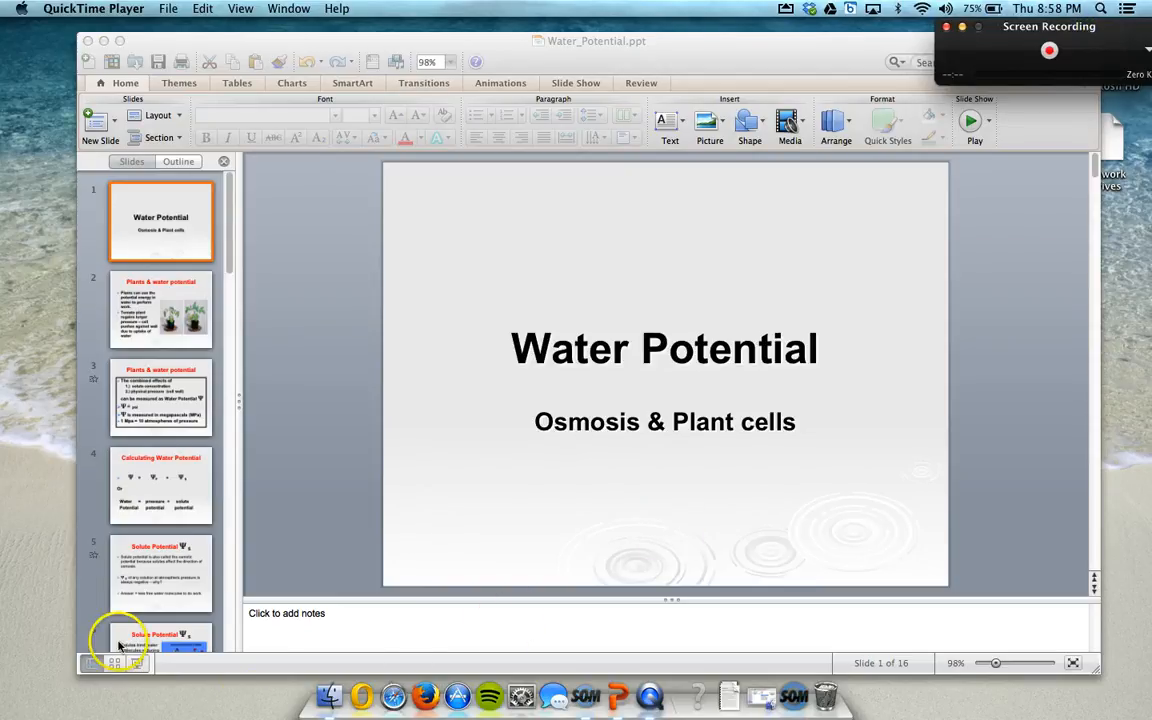
# Start the full-screen recording and launch the Water Potential slide show.
pyautogui.click(971, 120)
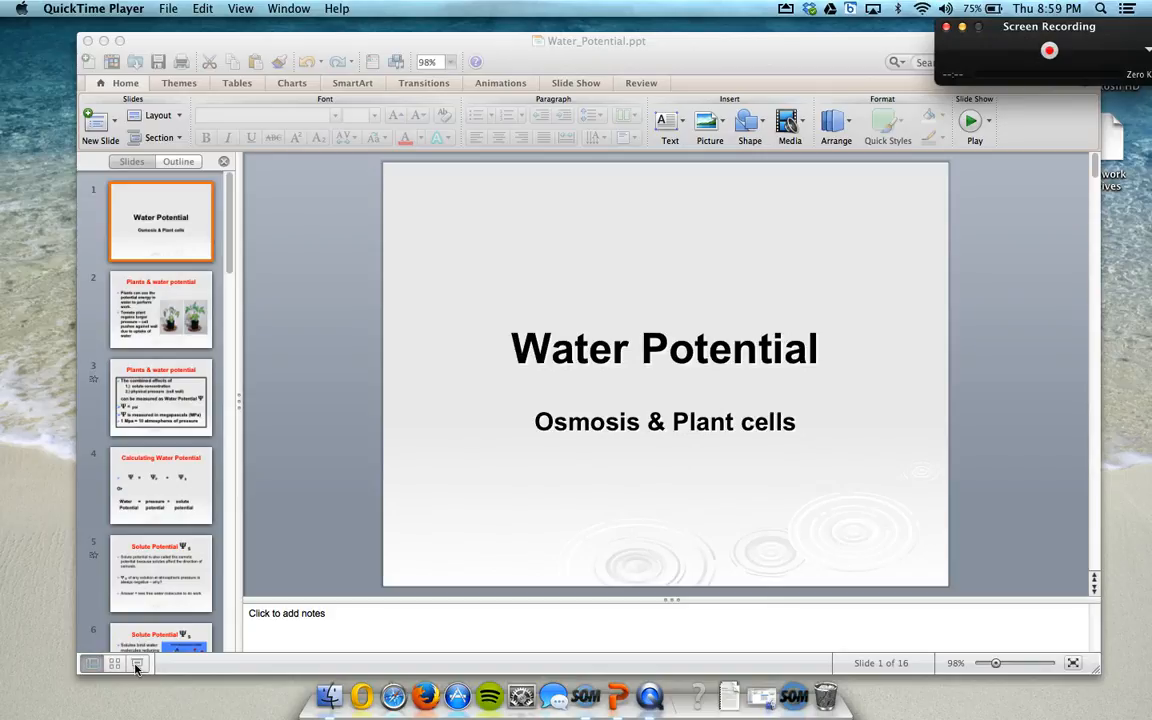
pyautogui.click(1049, 51)
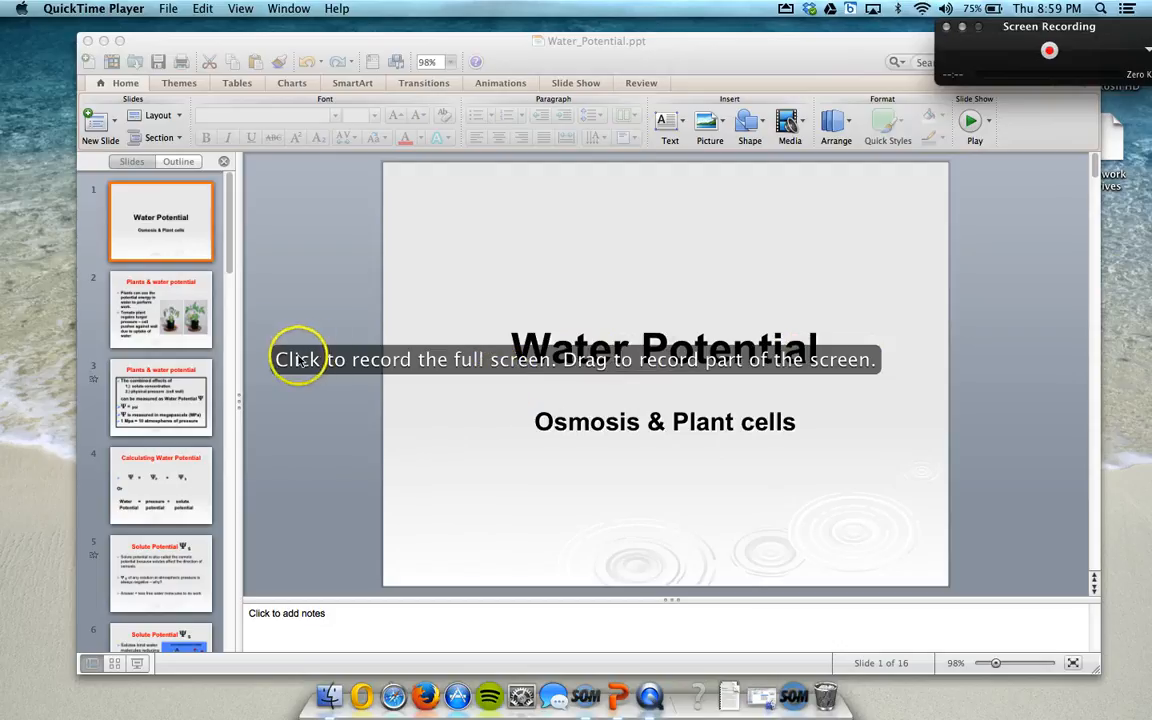
pyautogui.moveTo(650, 365)
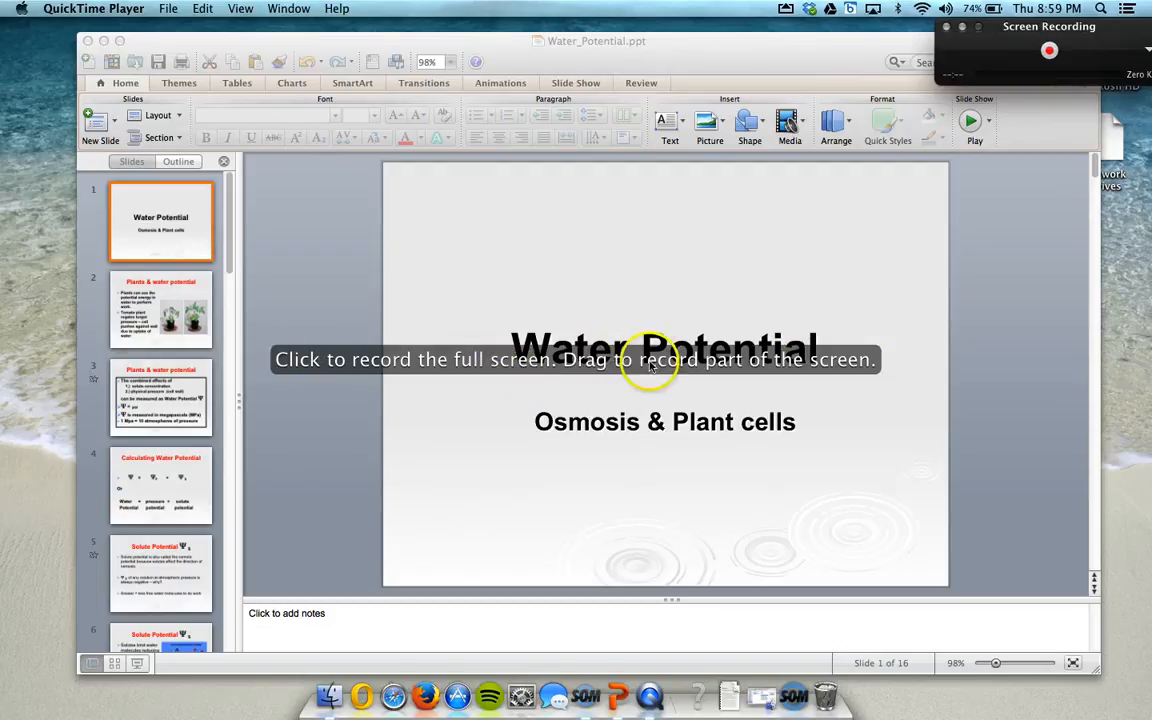
pyautogui.moveTo(527, 362)
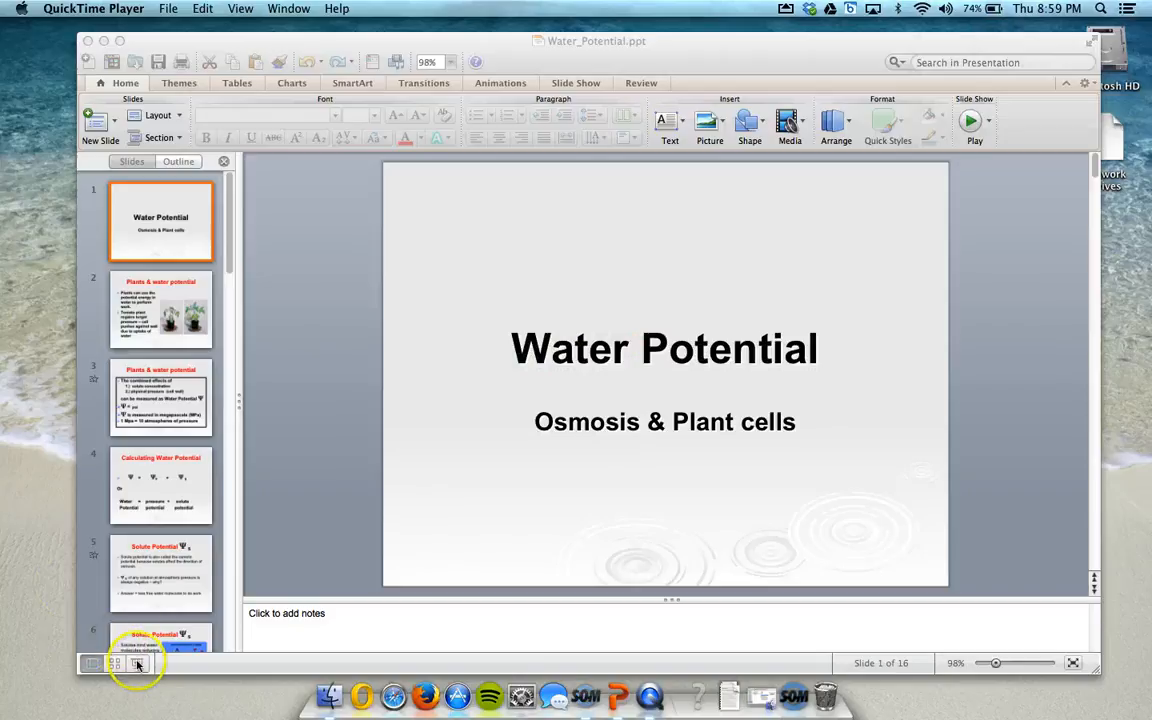
pyautogui.click(137, 663)
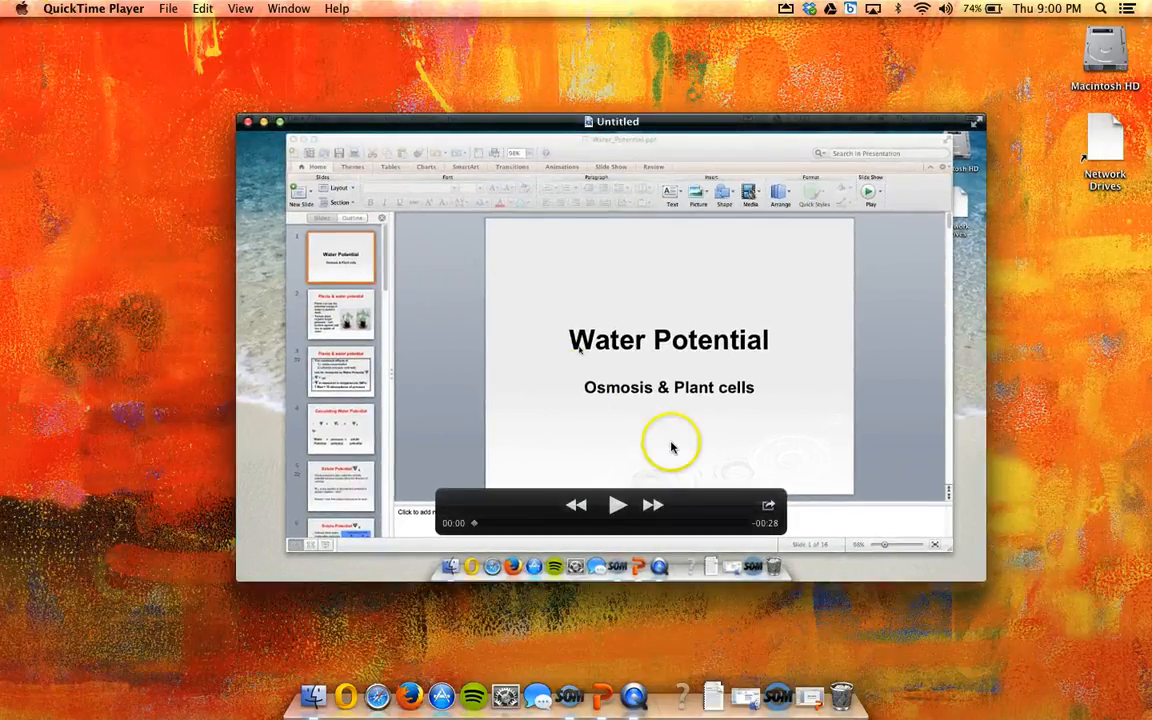
pyautogui.moveTo(615, 510)
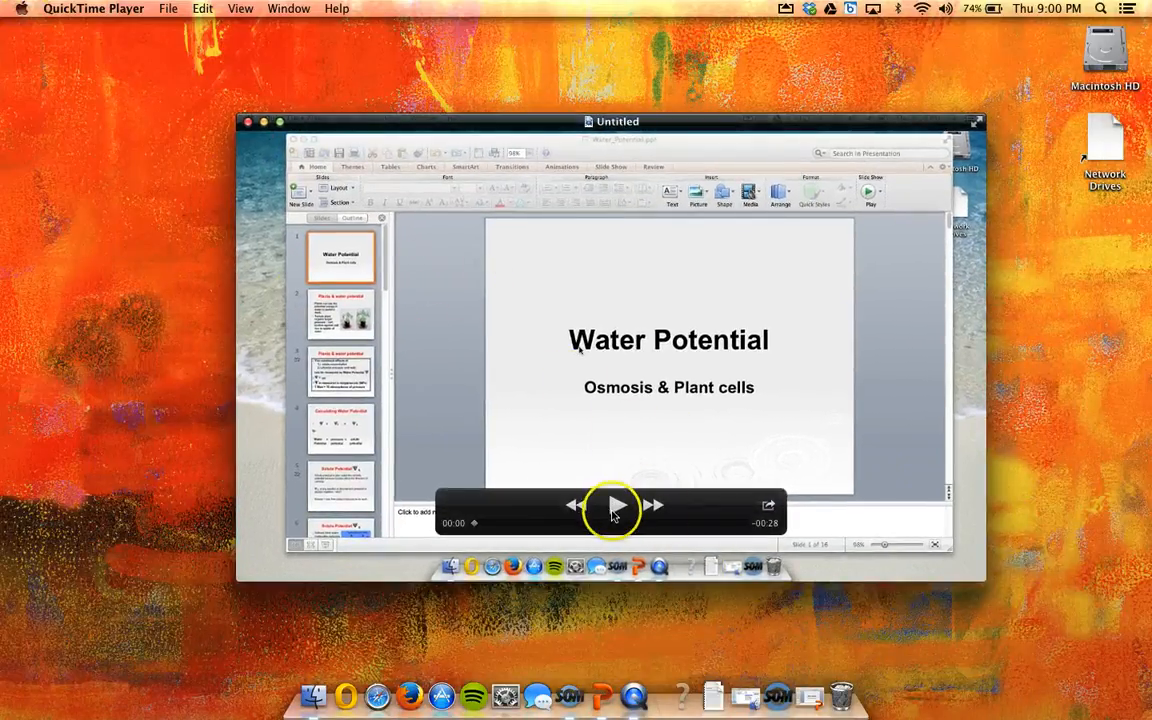
# Play back the 28-second recording to its end and view the Share destinations.
pyautogui.click(615, 505)
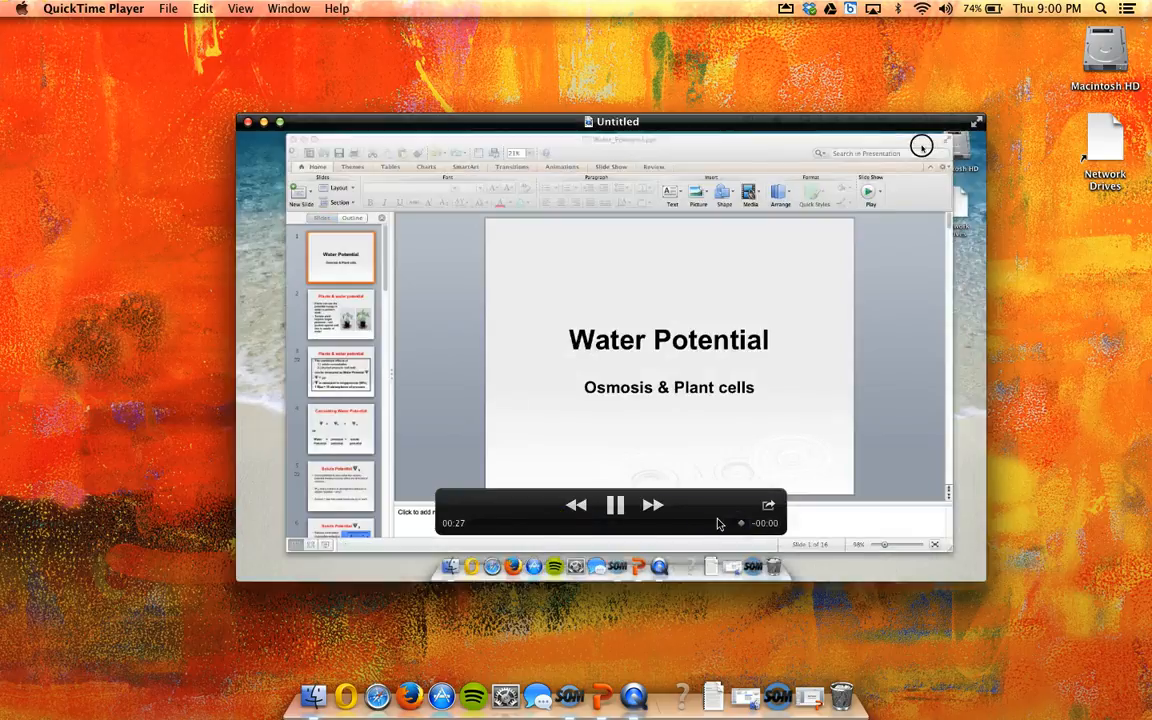
pyautogui.click(616, 505)
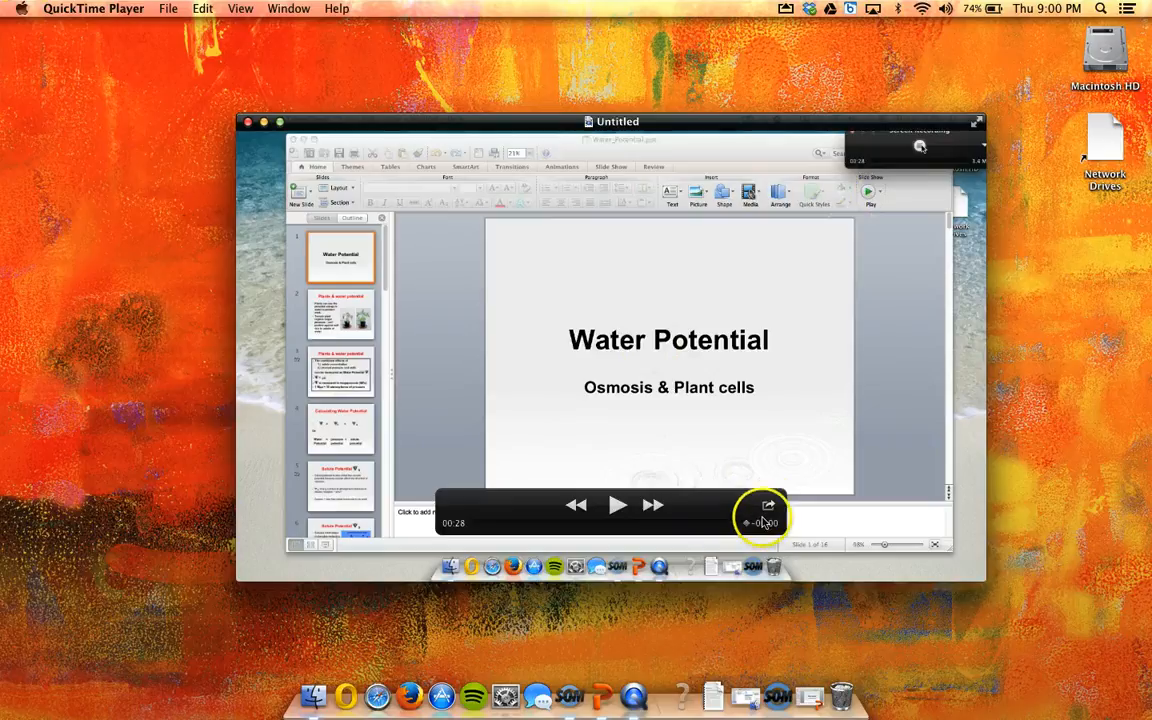
pyautogui.click(768, 505)
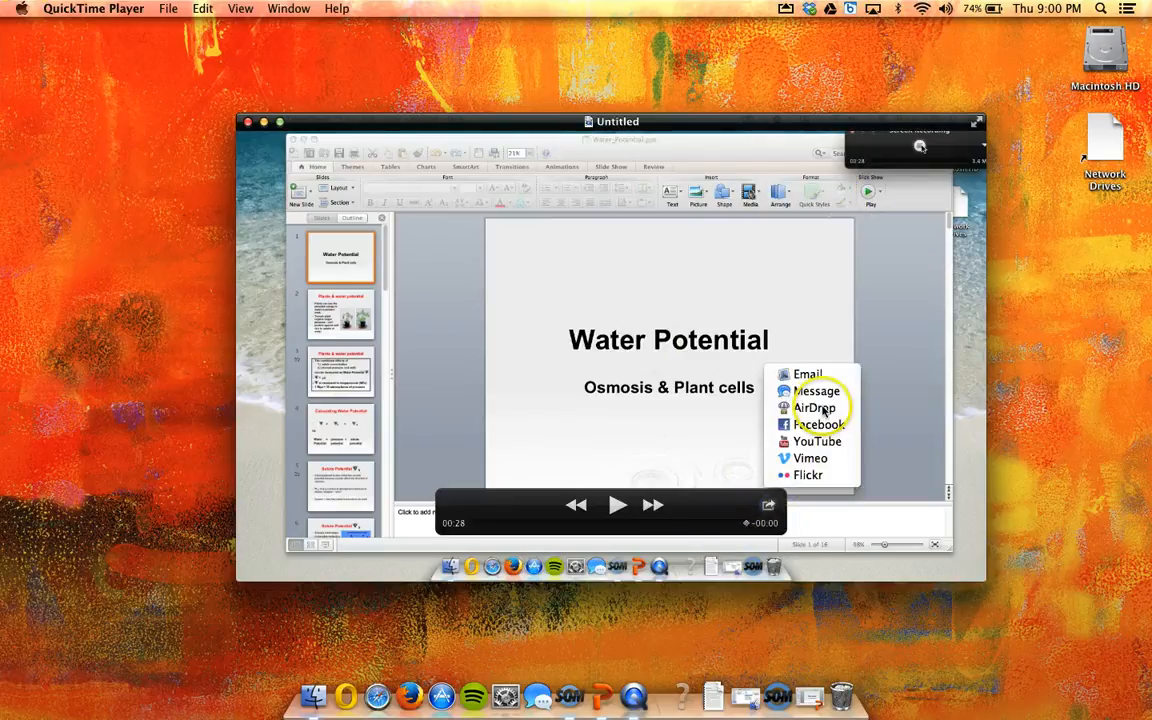
pyautogui.moveTo(810, 474)
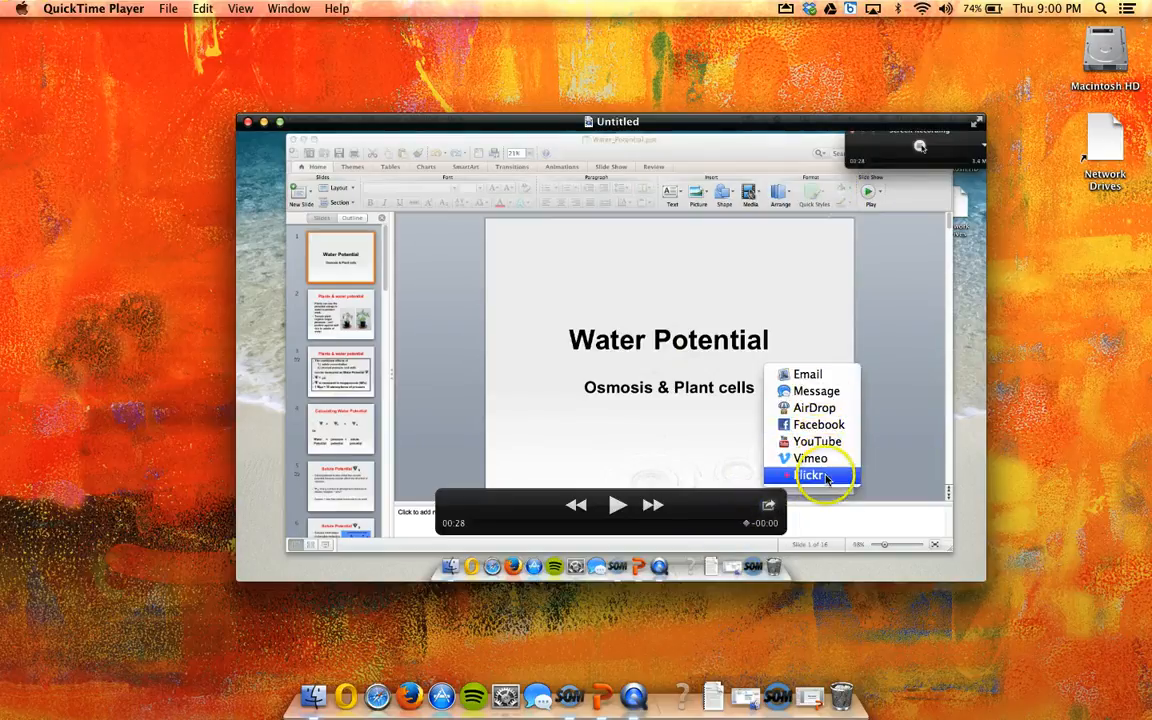
pyautogui.moveTo(737, 445)
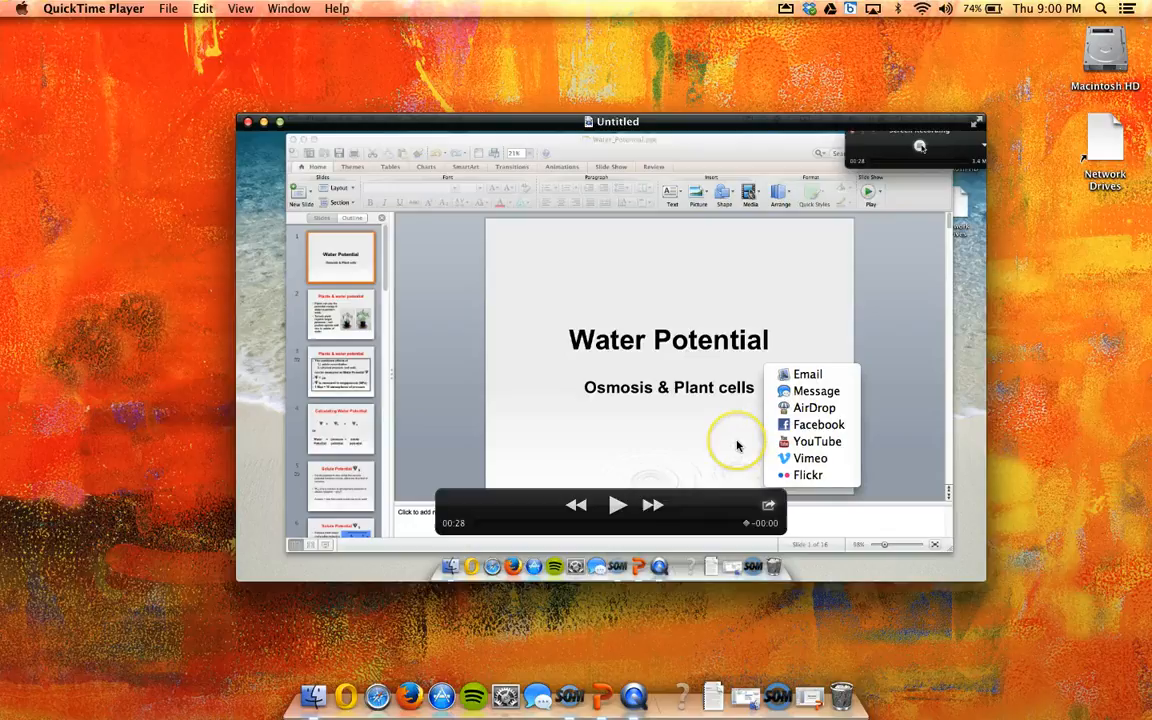
pyautogui.moveTo(738, 445)
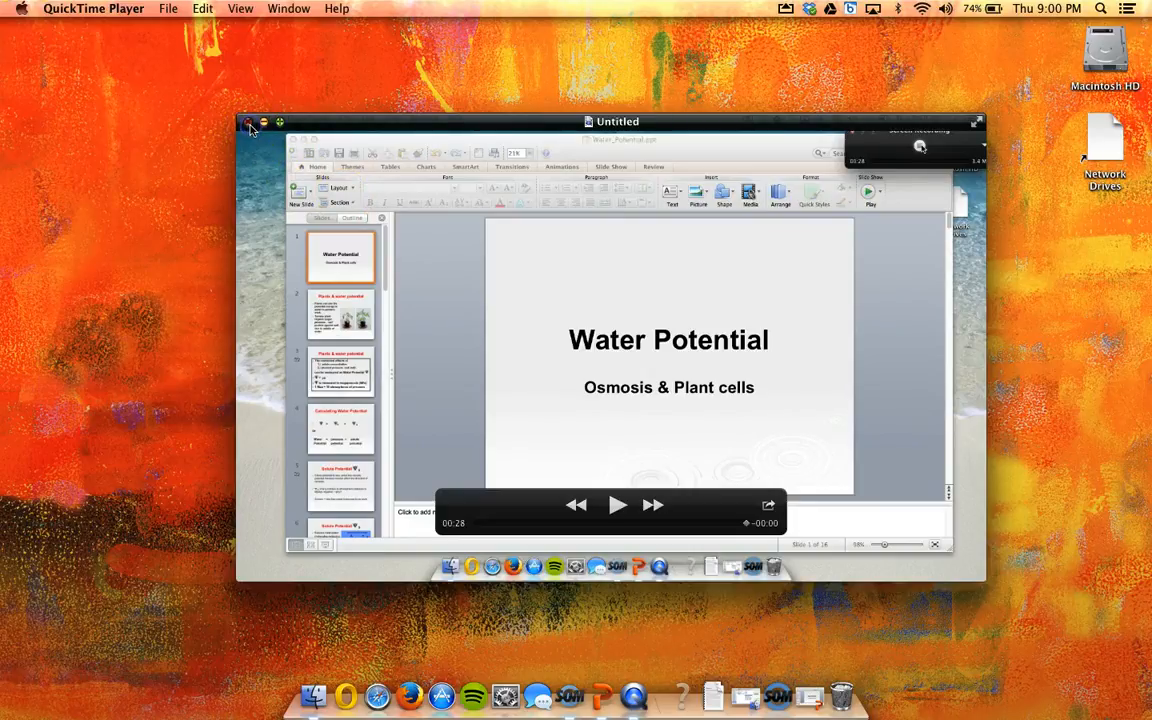
# Save the recording to the Desktop as 'Water Potential Notes' in iPad, iPhone 4 & Apple TV format.
pyautogui.click(249, 122)
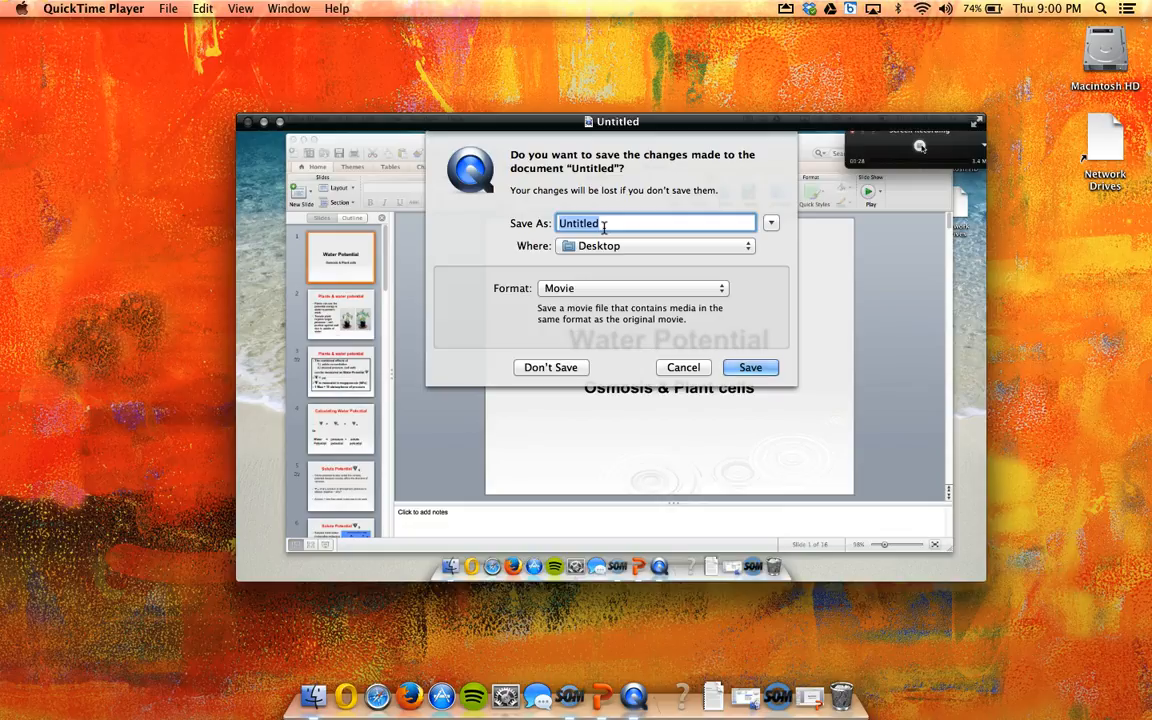
pyautogui.write('Water Pote')
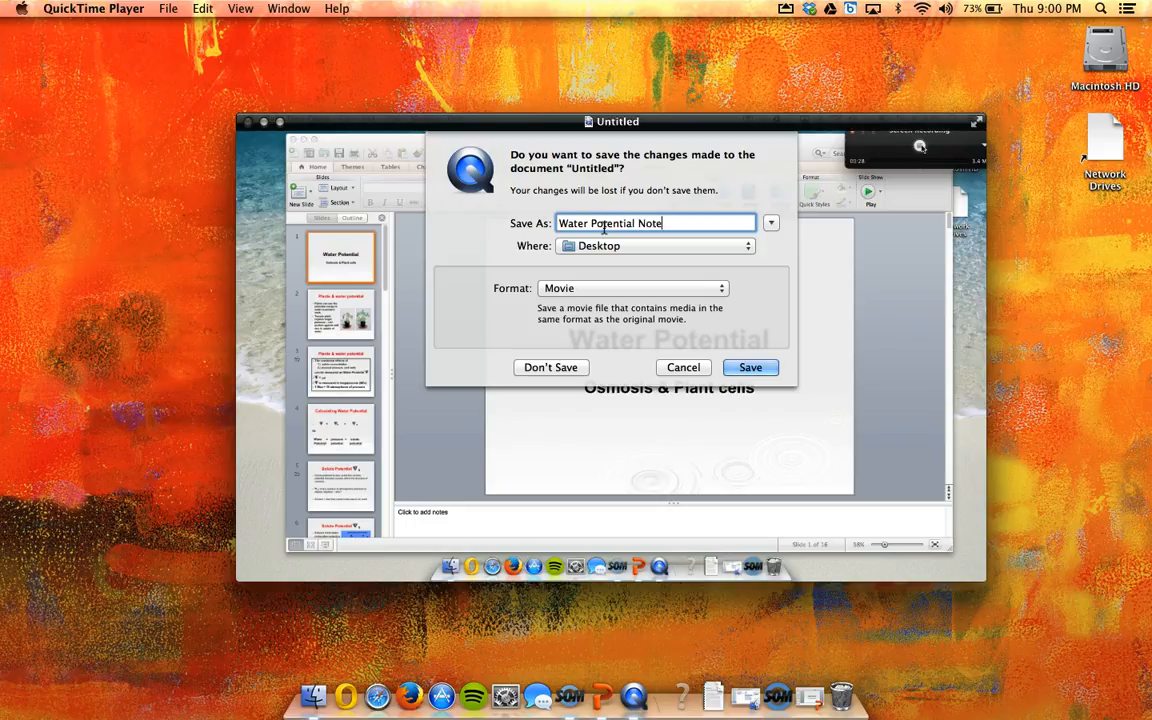
pyautogui.write('s')
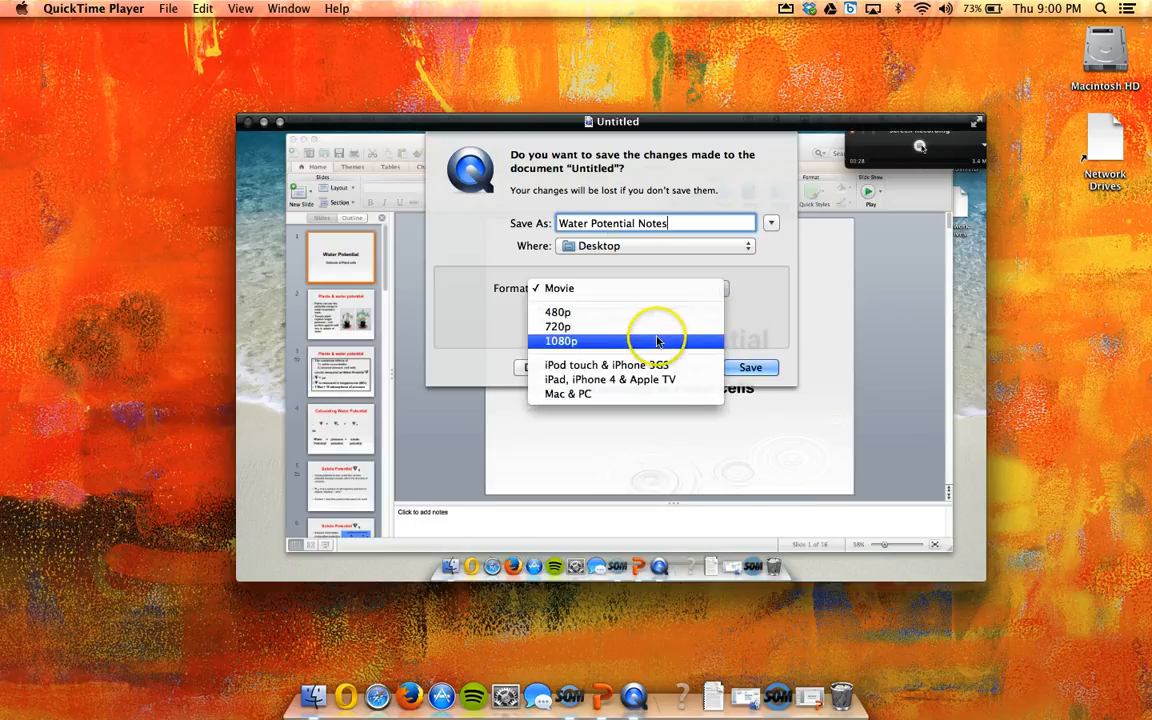
pyautogui.moveTo(606, 364)
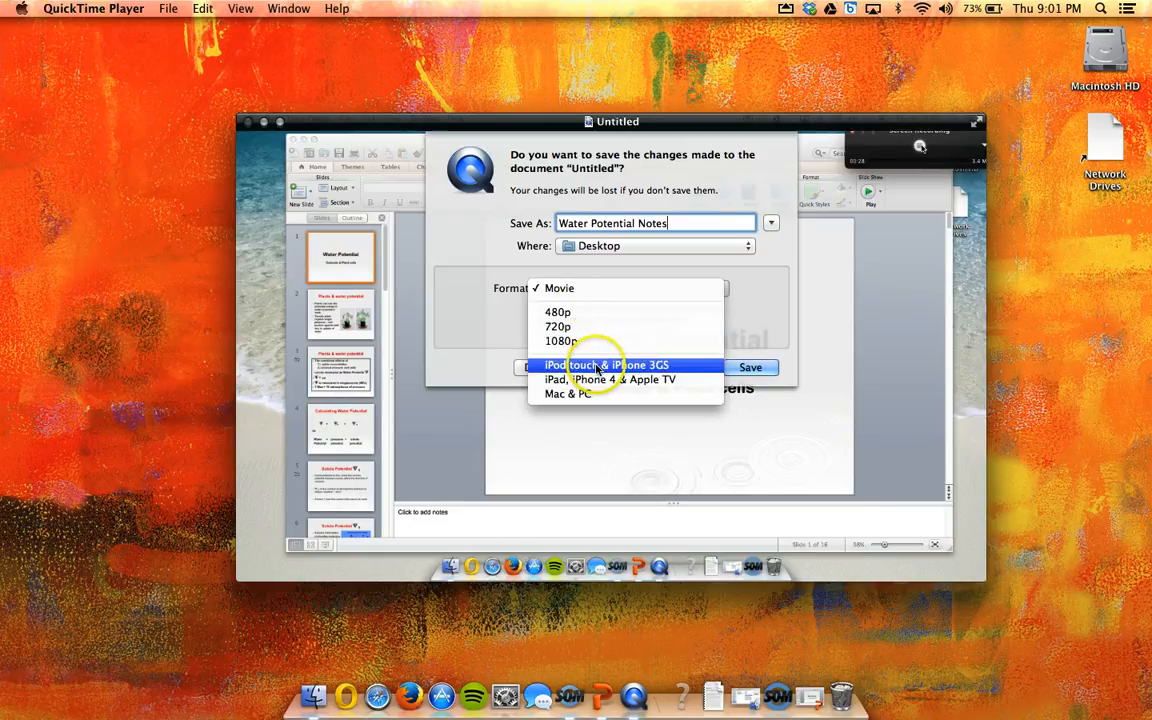
pyautogui.moveTo(610, 379)
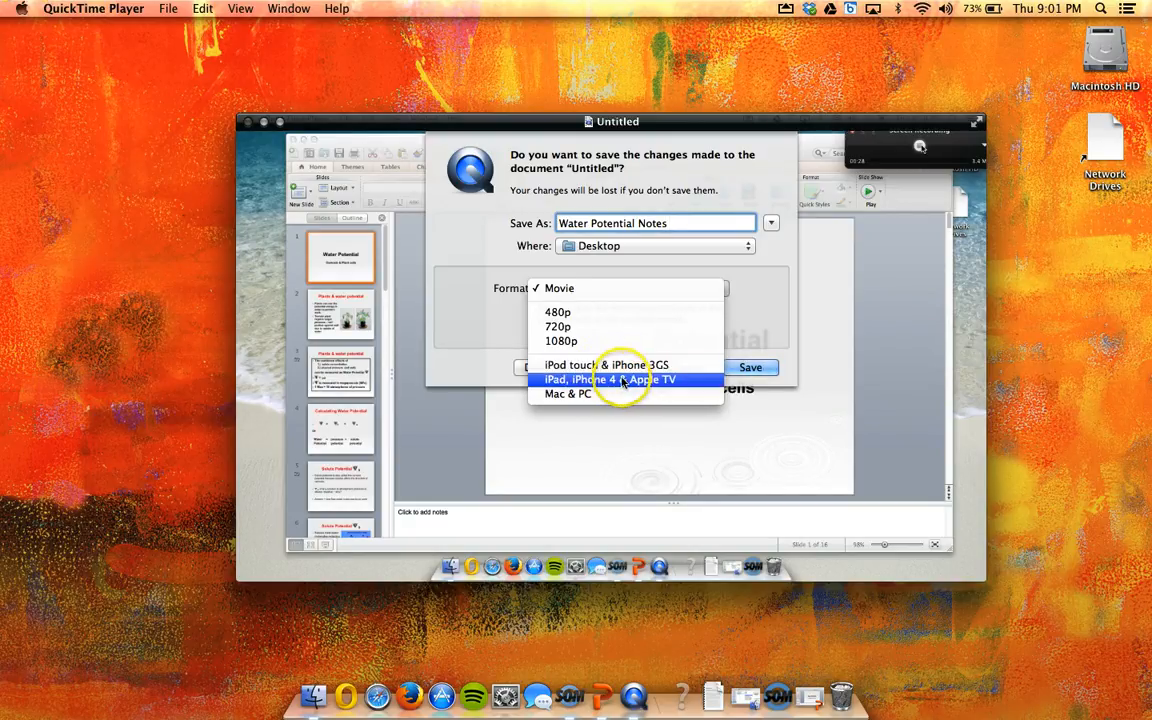
pyautogui.click(609, 379)
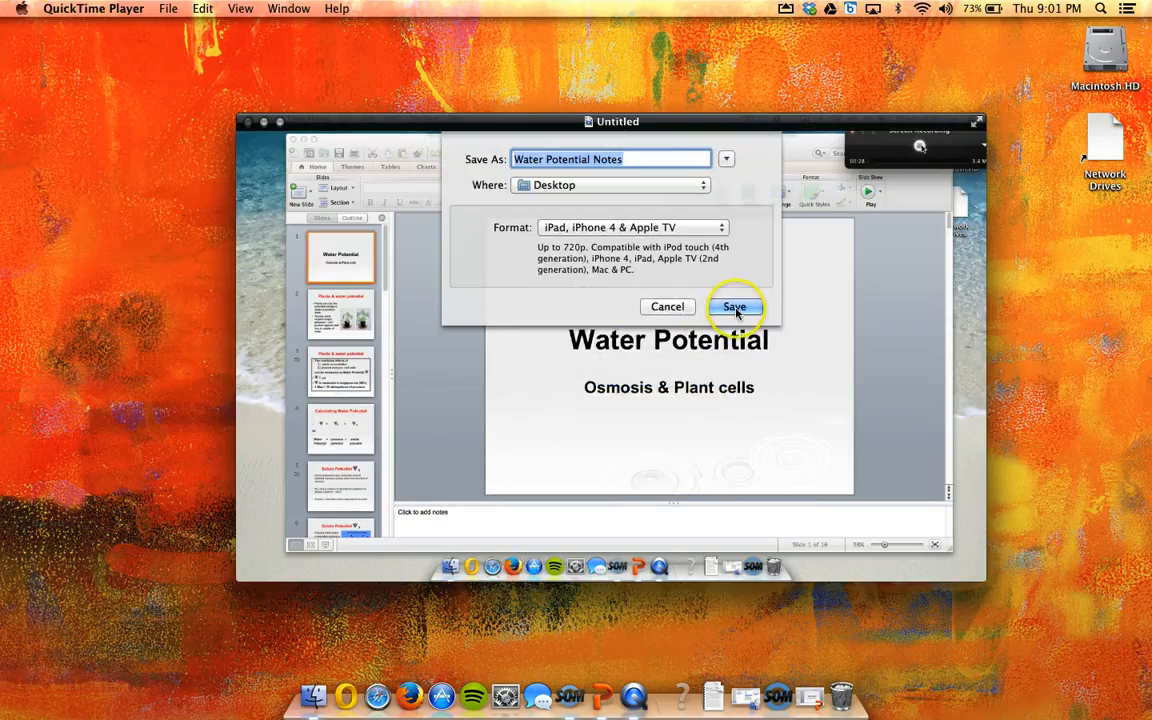
pyautogui.click(734, 306)
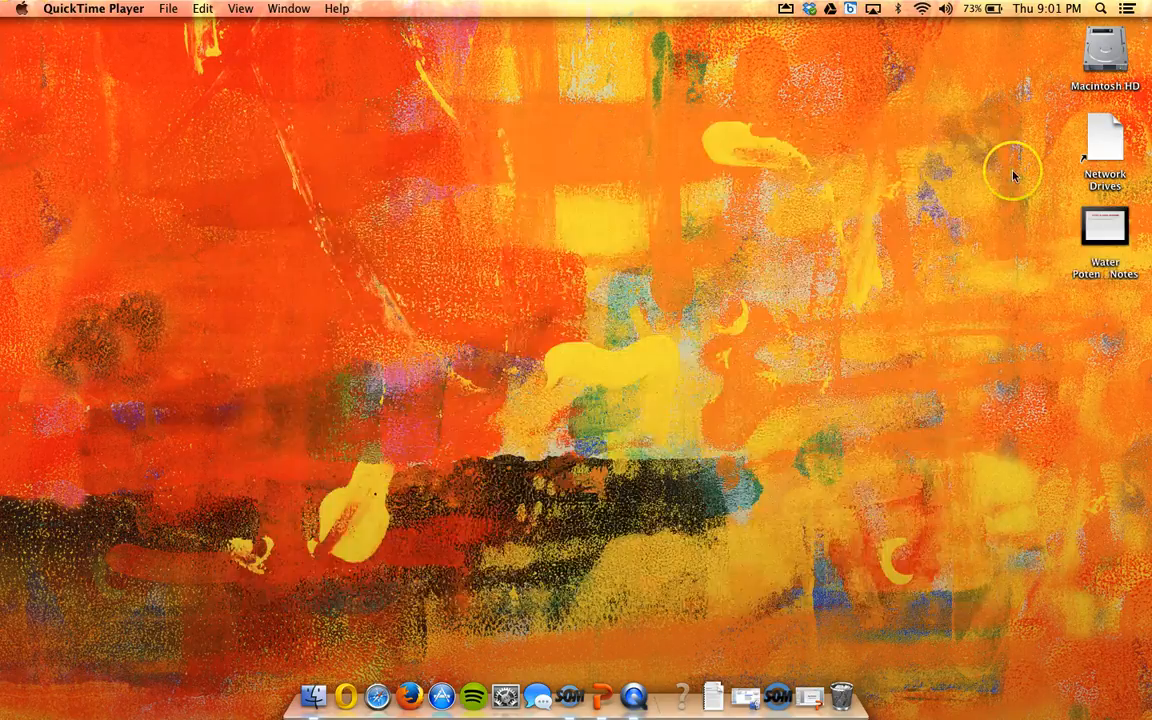
# Play the saved Water Potential Notes movie in VLC, close it, and select the desktop file.
pyautogui.click(602, 697)
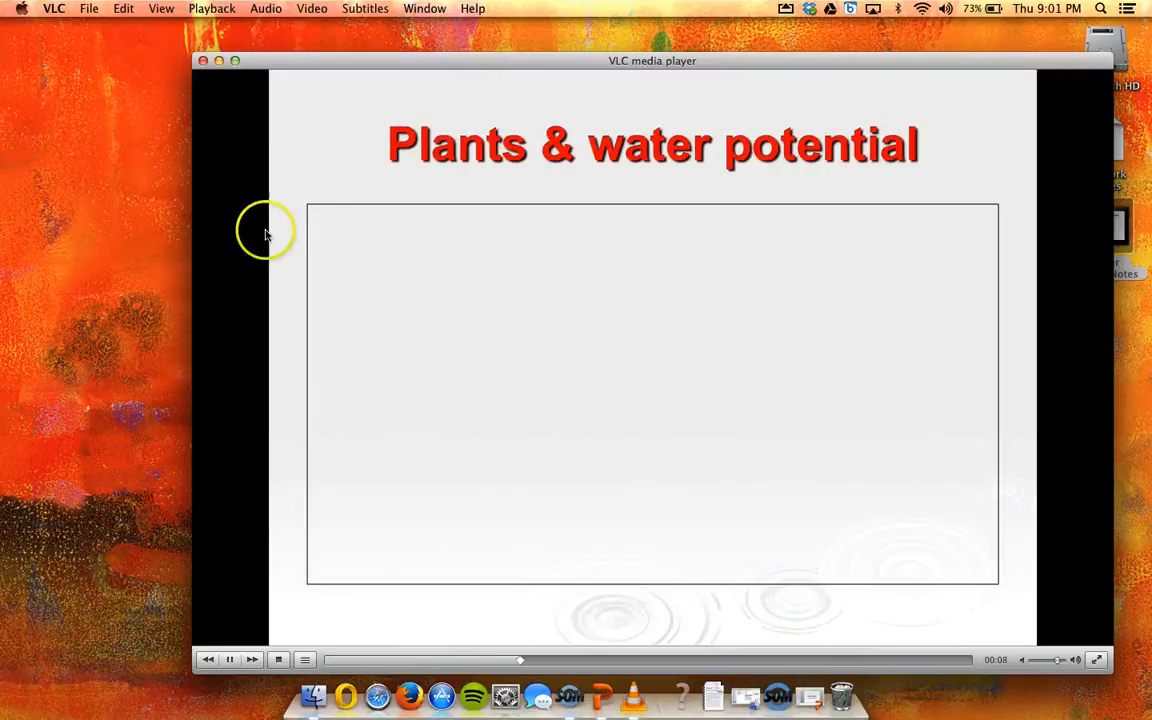
pyautogui.click(203, 61)
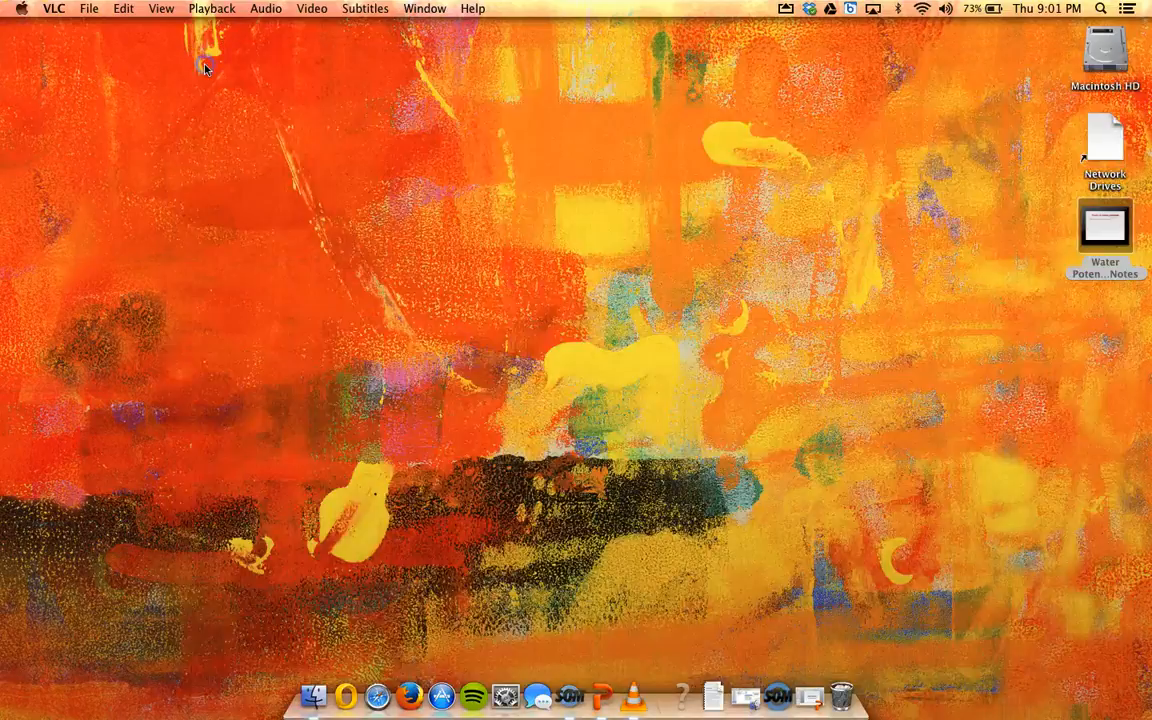
pyautogui.click(1104, 228)
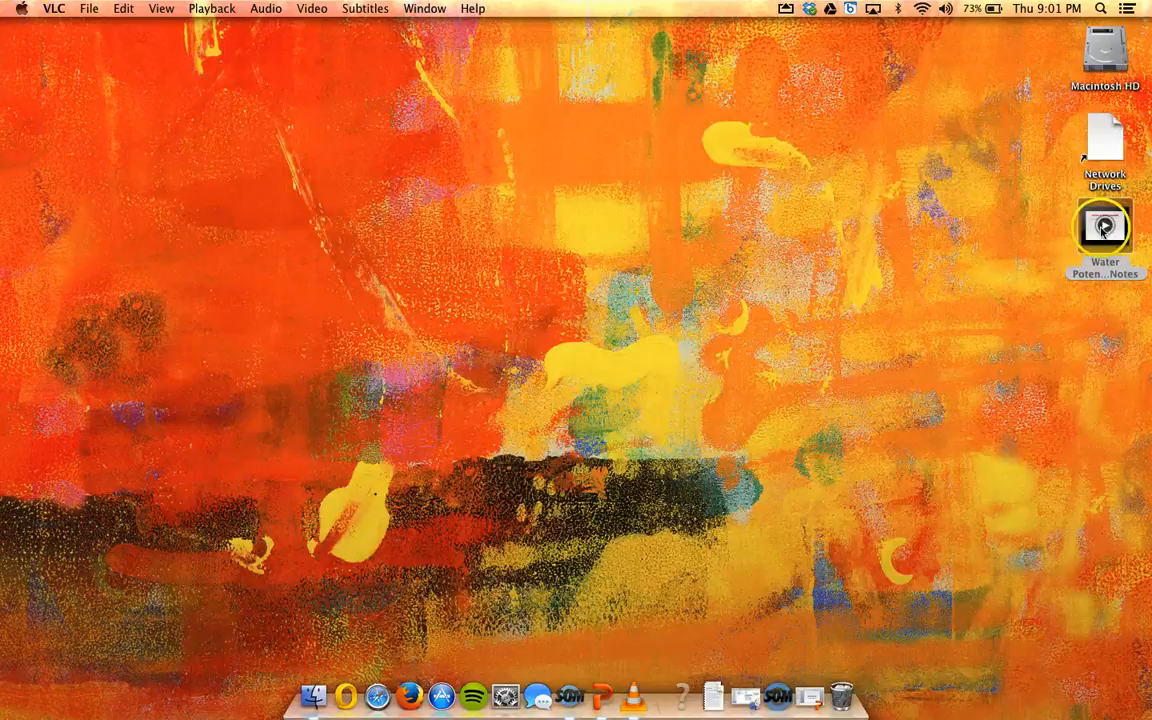
pyautogui.click(1104, 227)
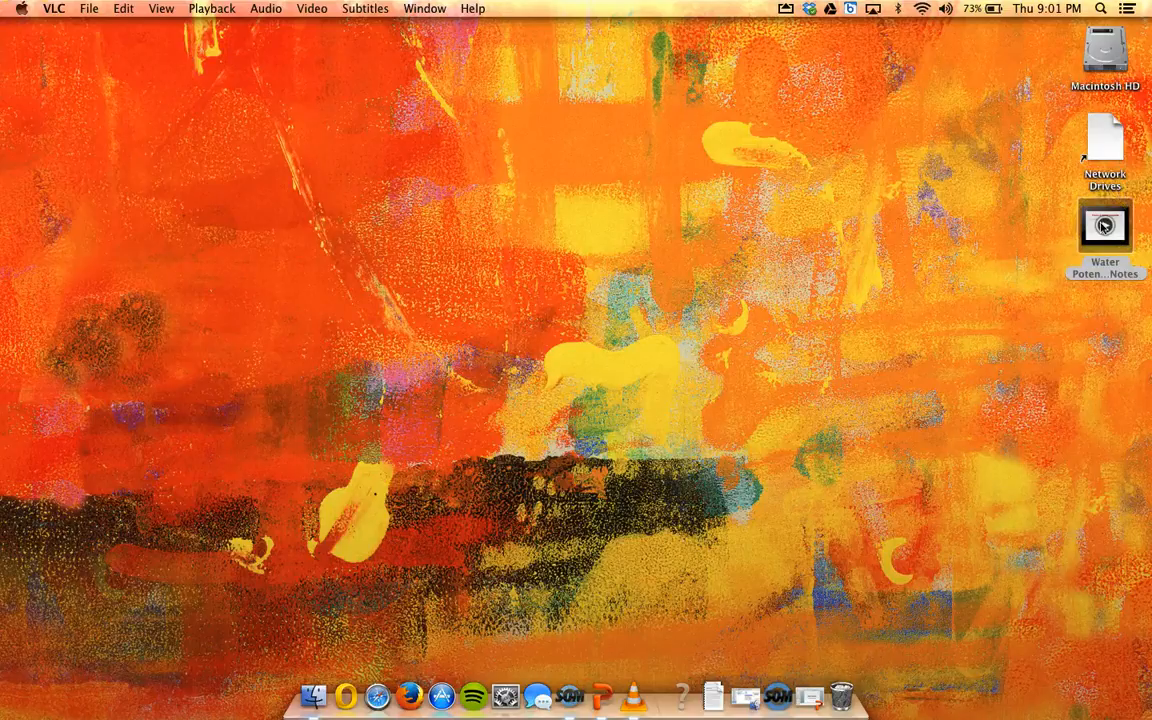